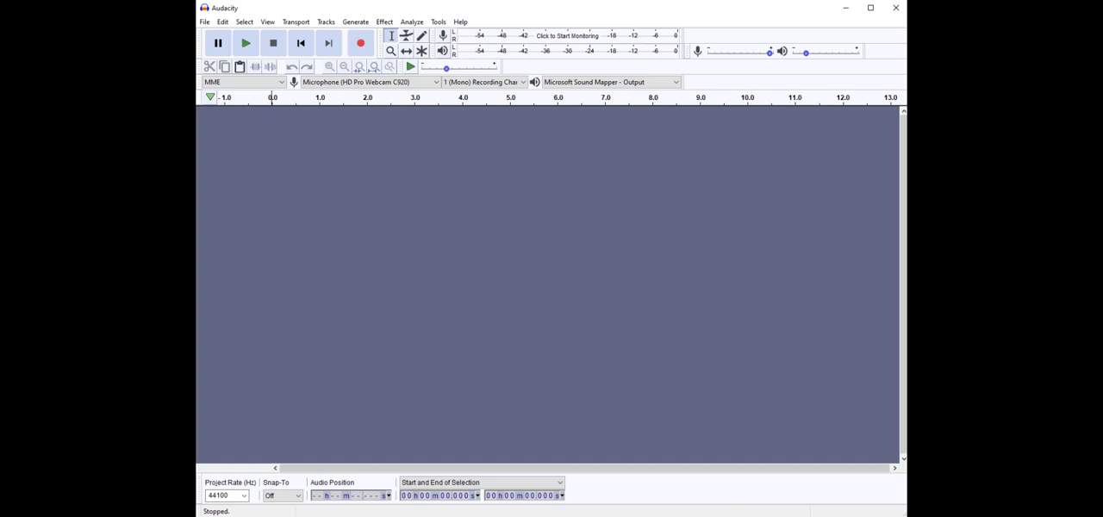
mouse_move(422, 88)
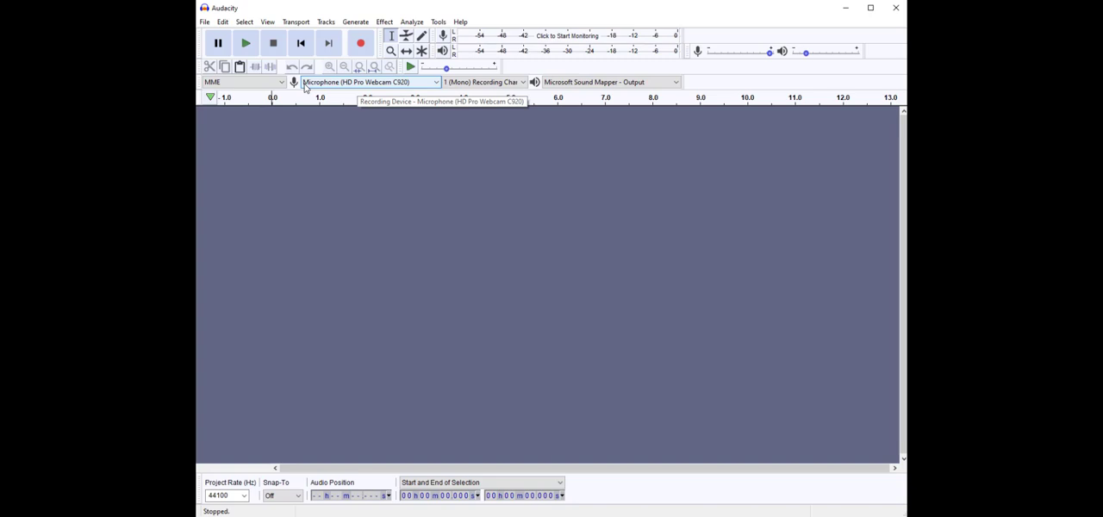
mouse_move(372, 80)
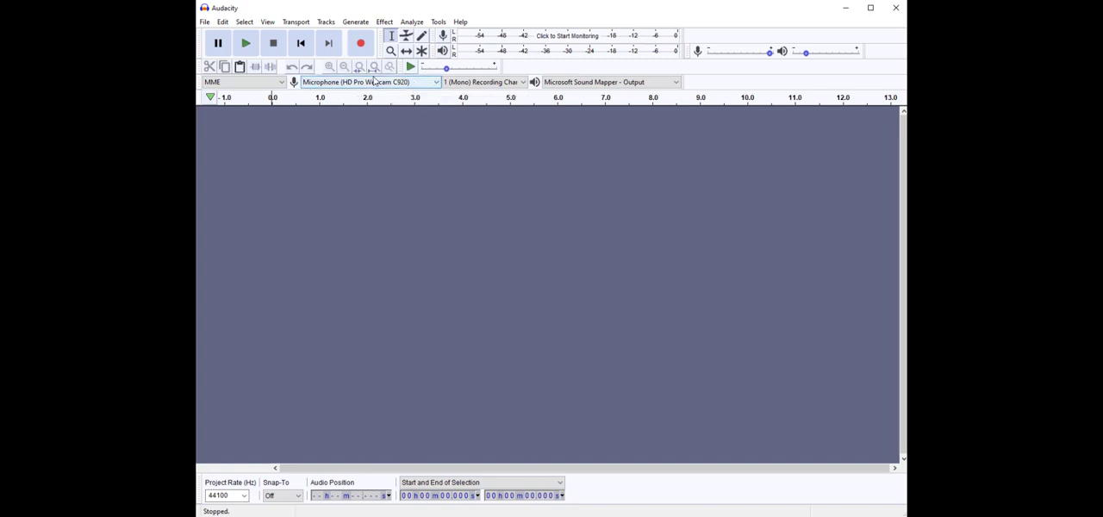
mouse_move(422, 83)
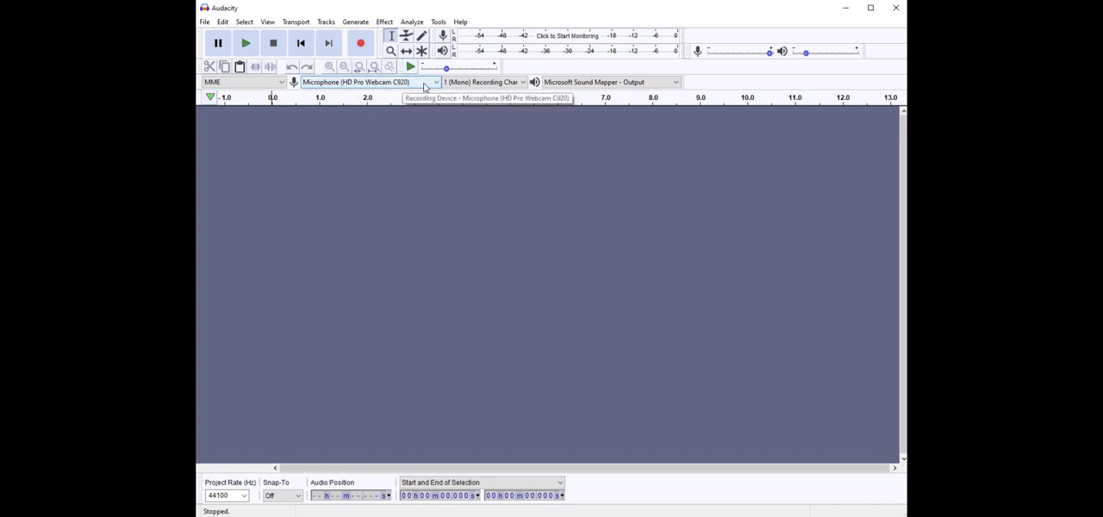
mouse_move(517, 89)
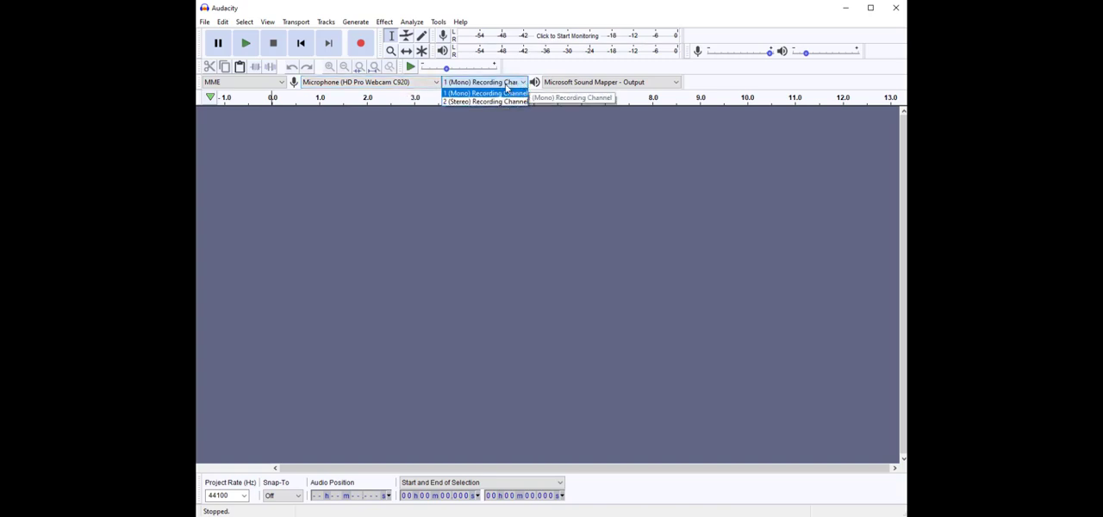
mouse_move(484, 102)
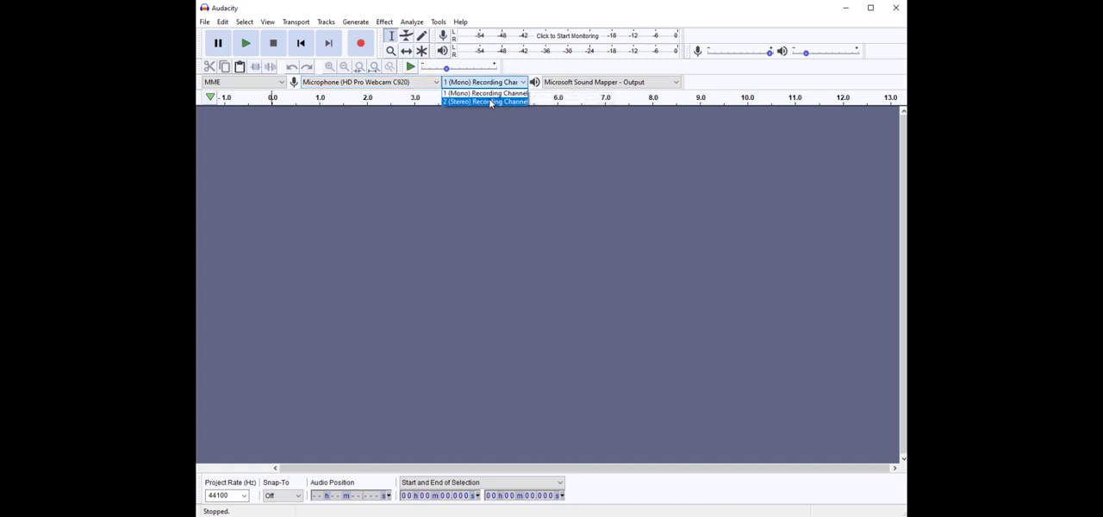
mouse_move(485, 93)
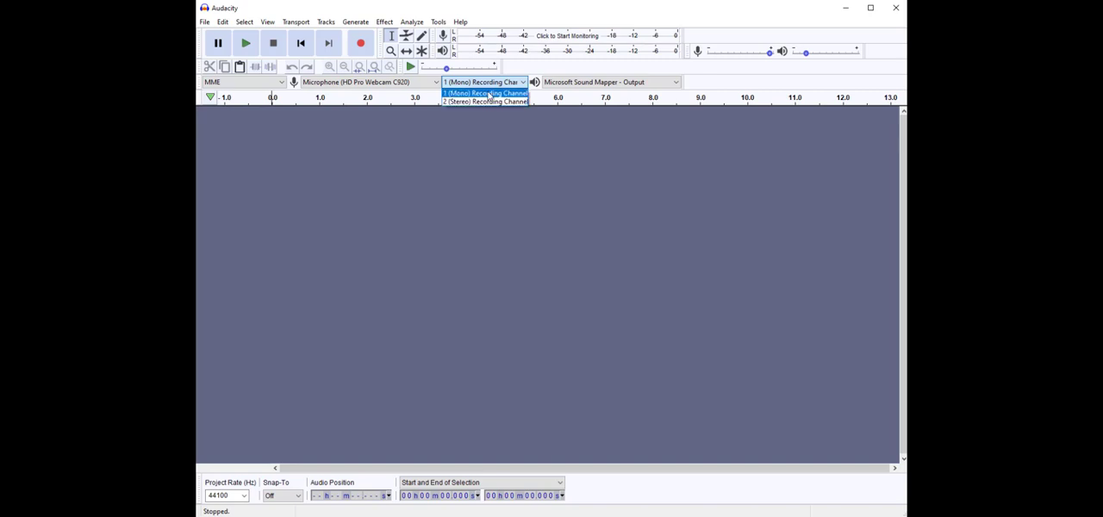
- Keep a single mono input channel and start monitoring the microphone level on the recording meter
left_click(482, 93)
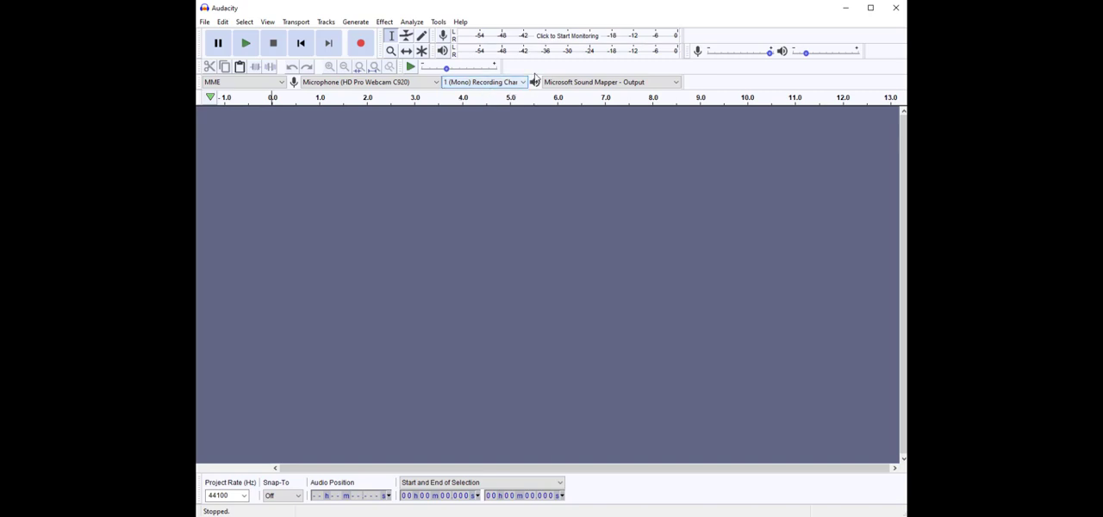
mouse_move(611, 82)
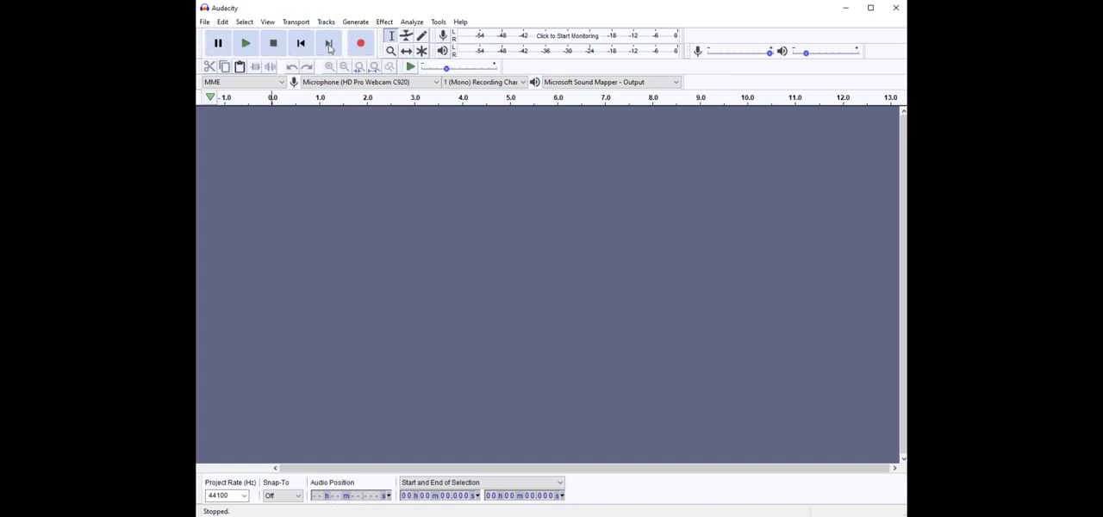
mouse_move(360, 43)
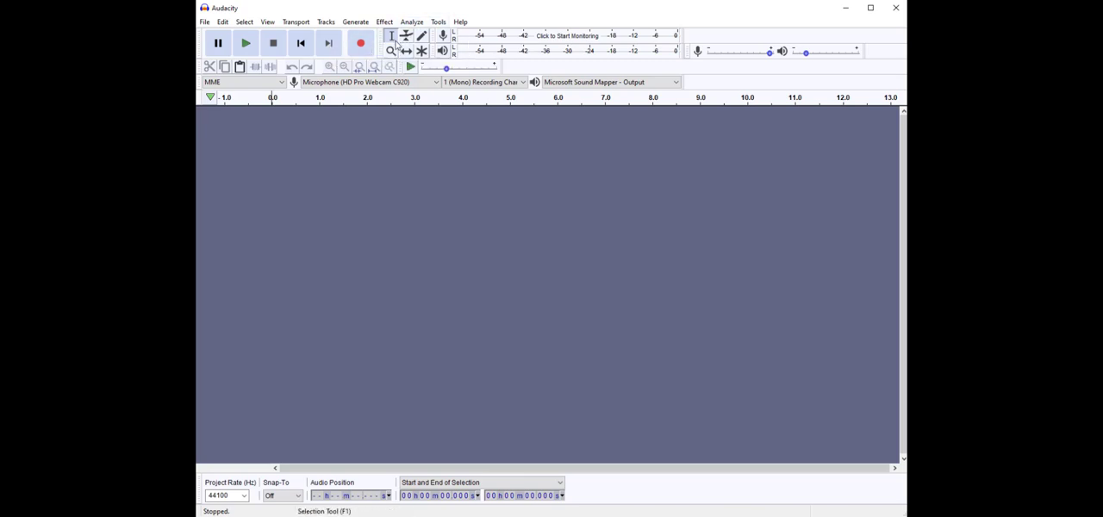
mouse_move(389, 35)
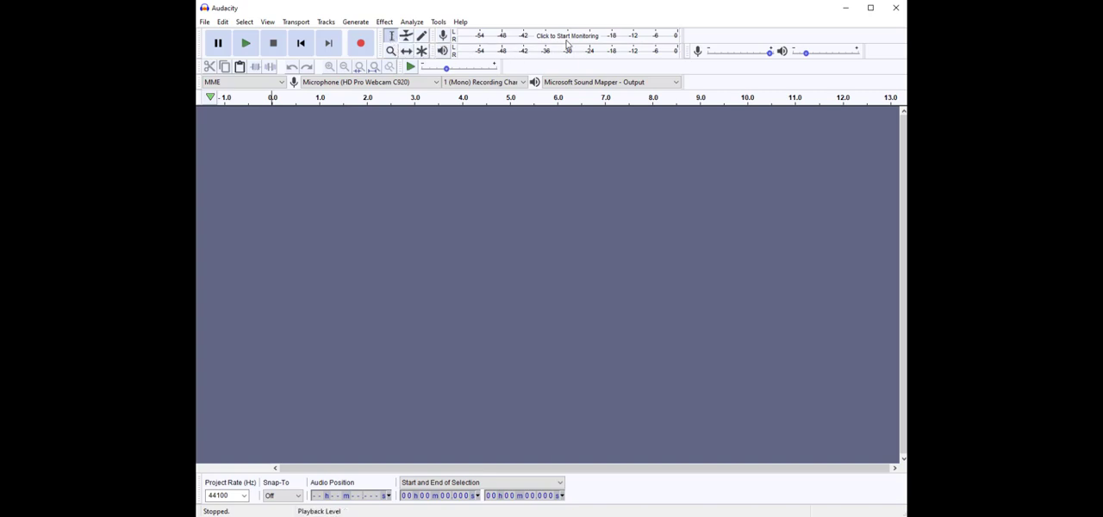
mouse_move(596, 42)
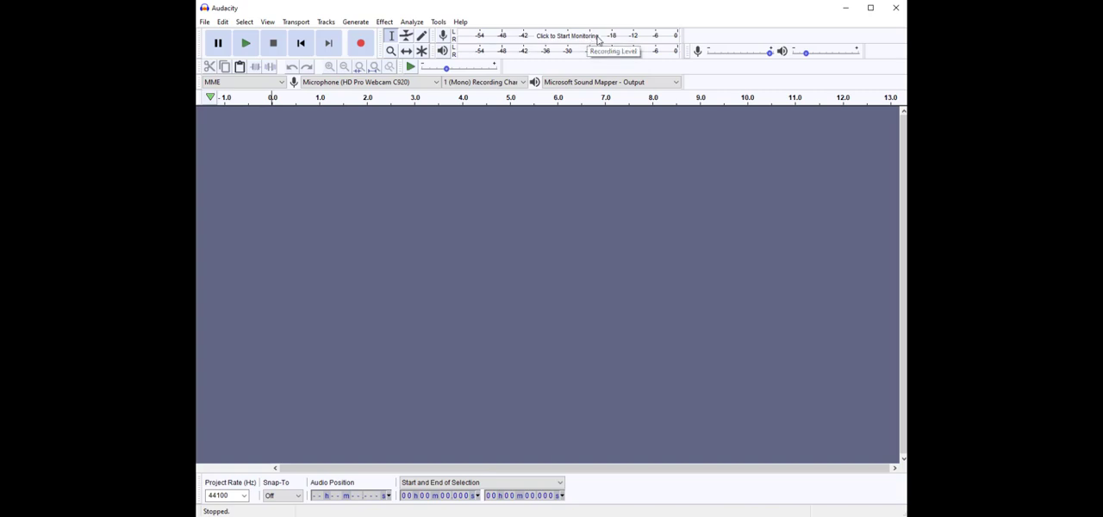
mouse_move(600, 42)
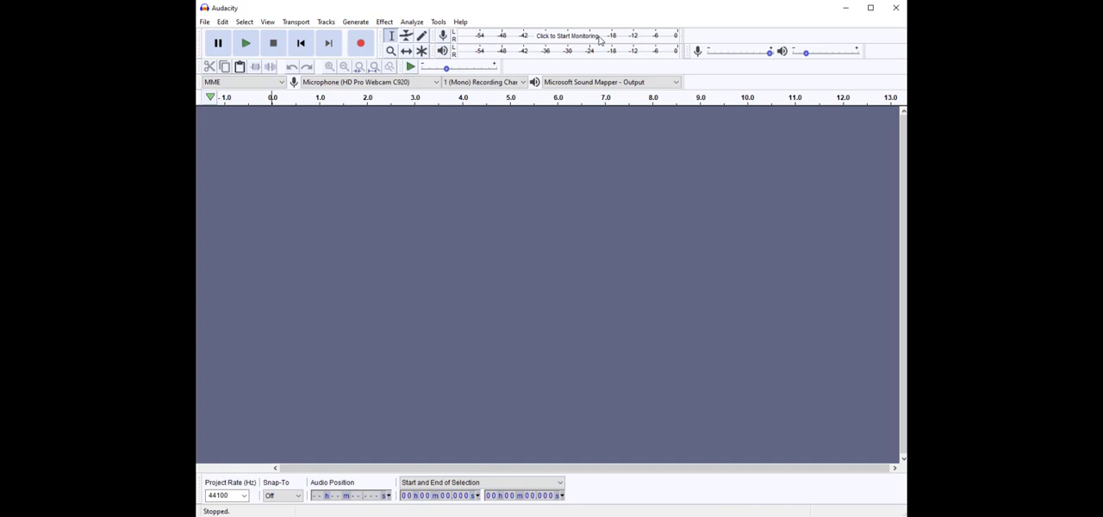
left_click(566, 34)
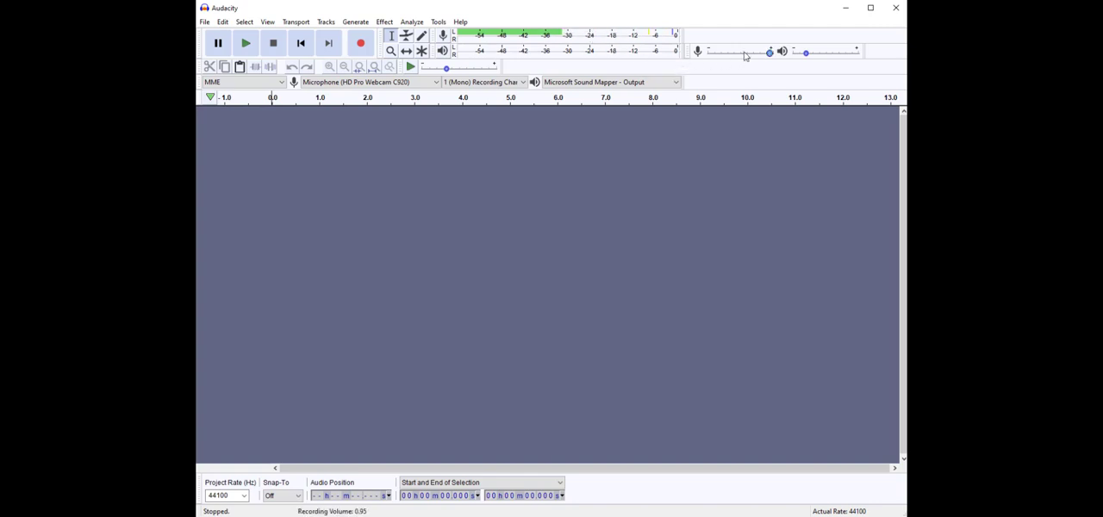
mouse_move(768, 52)
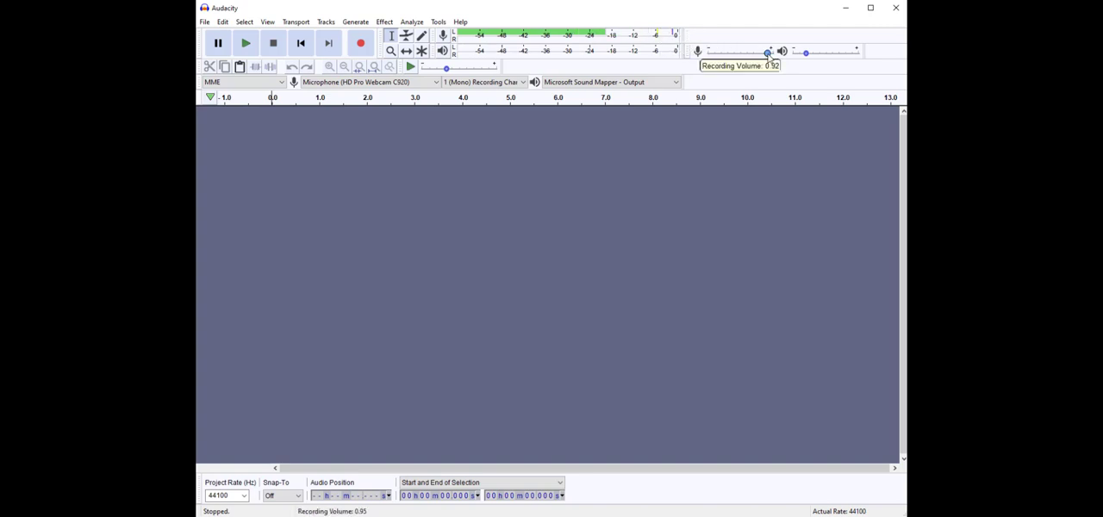
mouse_move(765, 54)
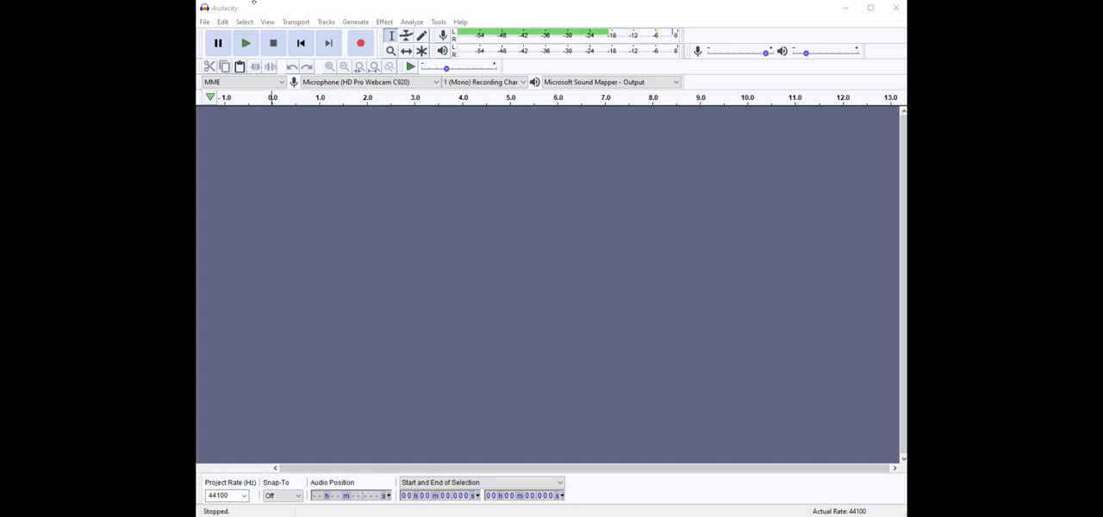
mouse_move(361, 43)
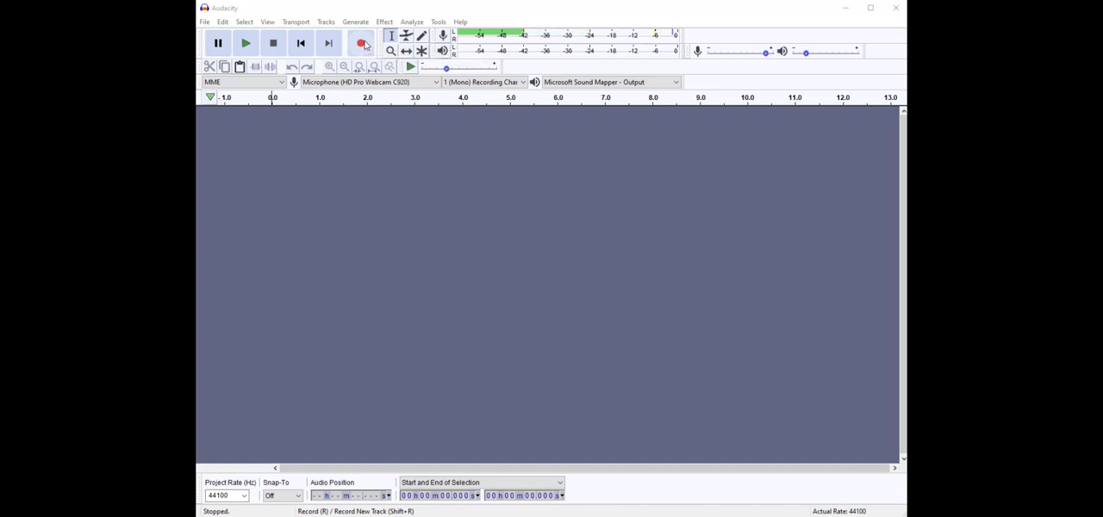
- Record about ten seconds of voice from the microphone into a new mono track, then stop
left_click(362, 44)
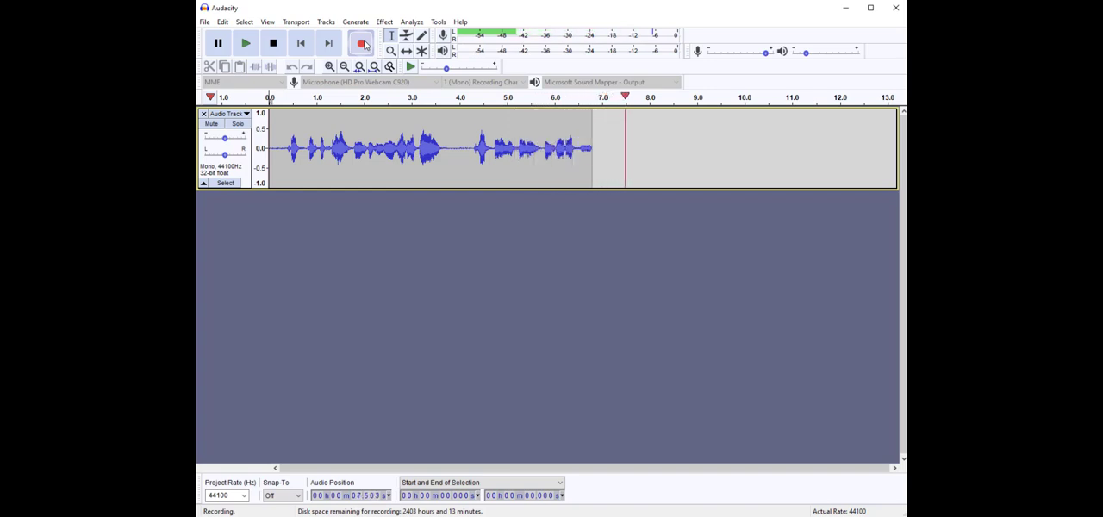
left_click(272, 43)
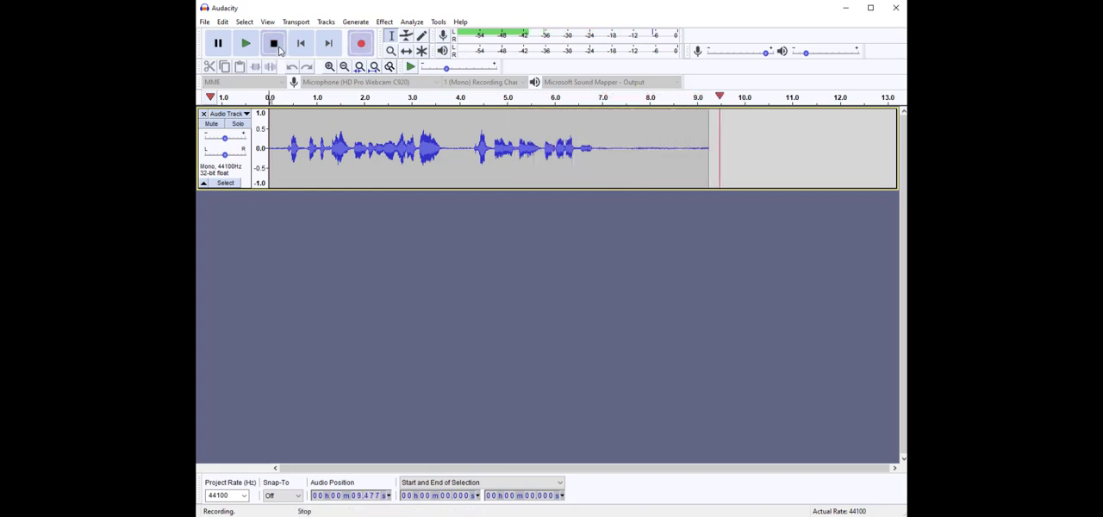
left_click(272, 43)
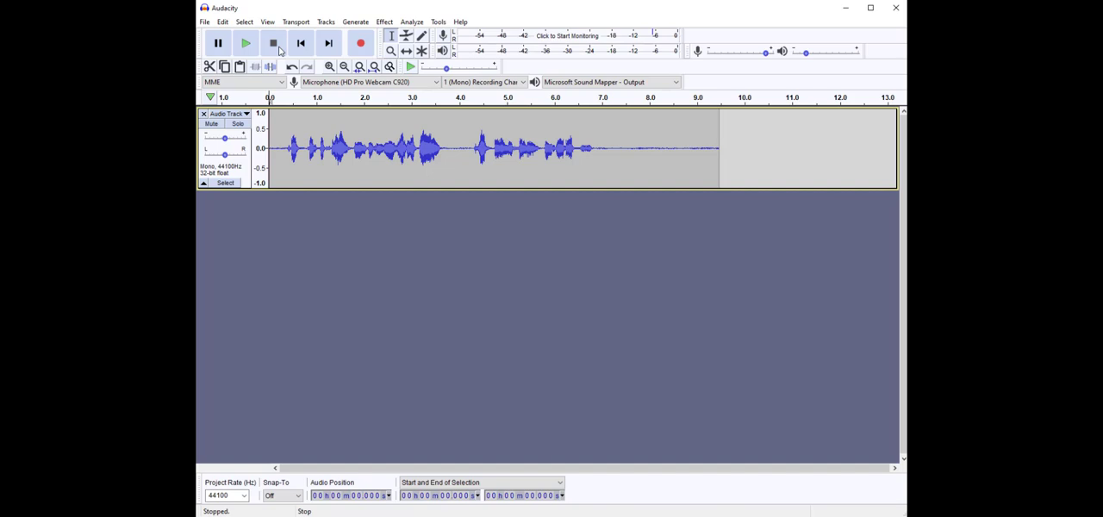
mouse_move(245, 43)
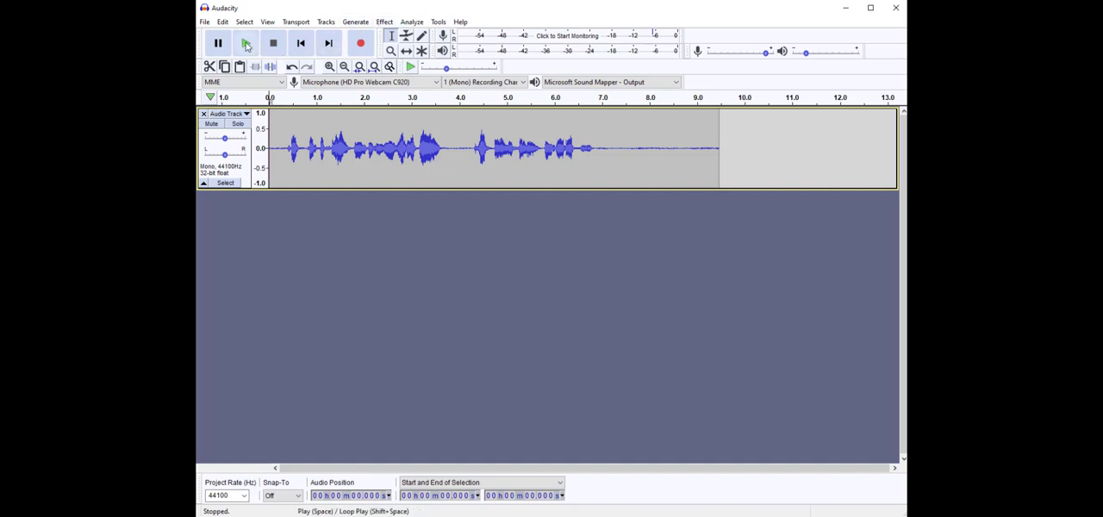
left_click(245, 43)
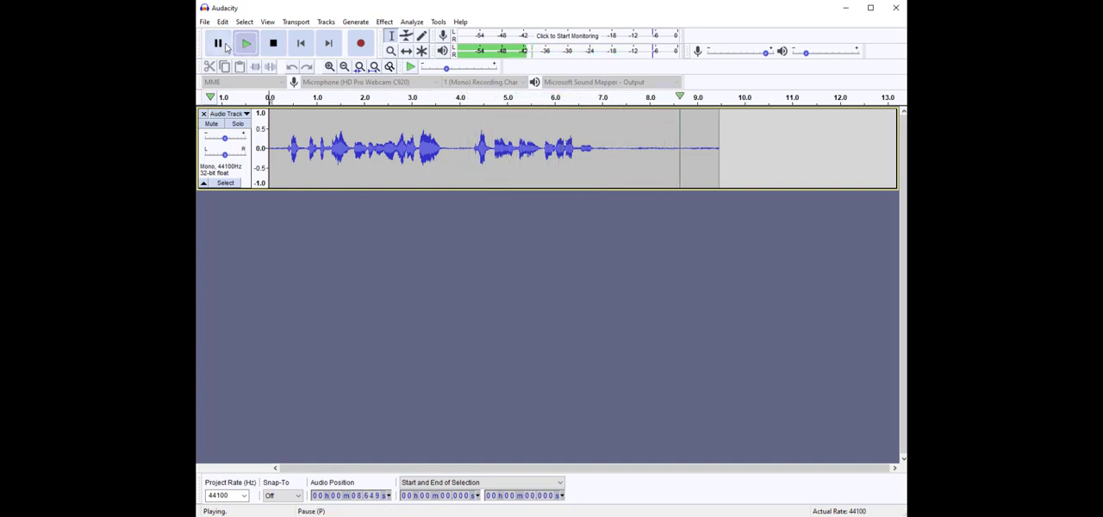
left_click(272, 43)
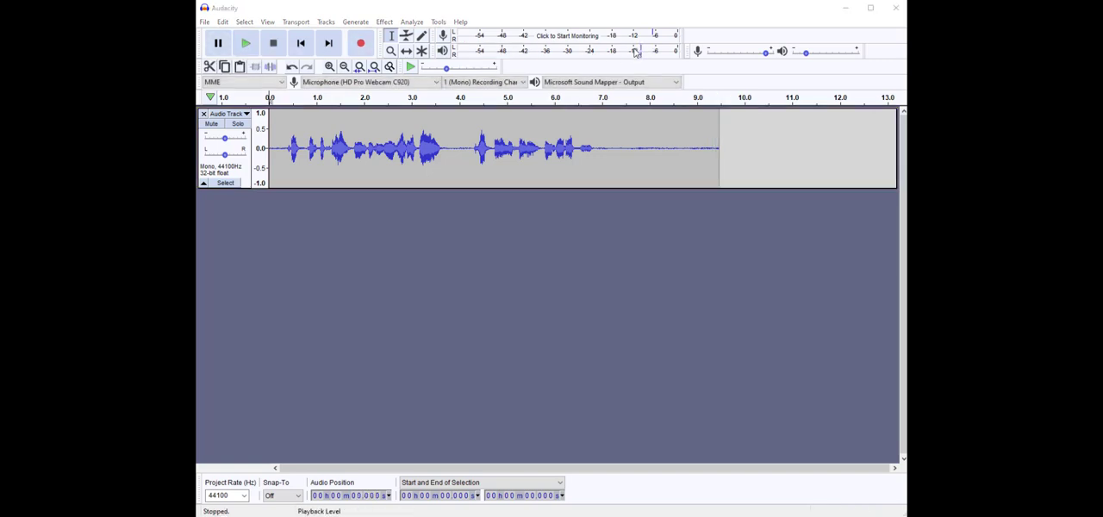
mouse_move(537, 112)
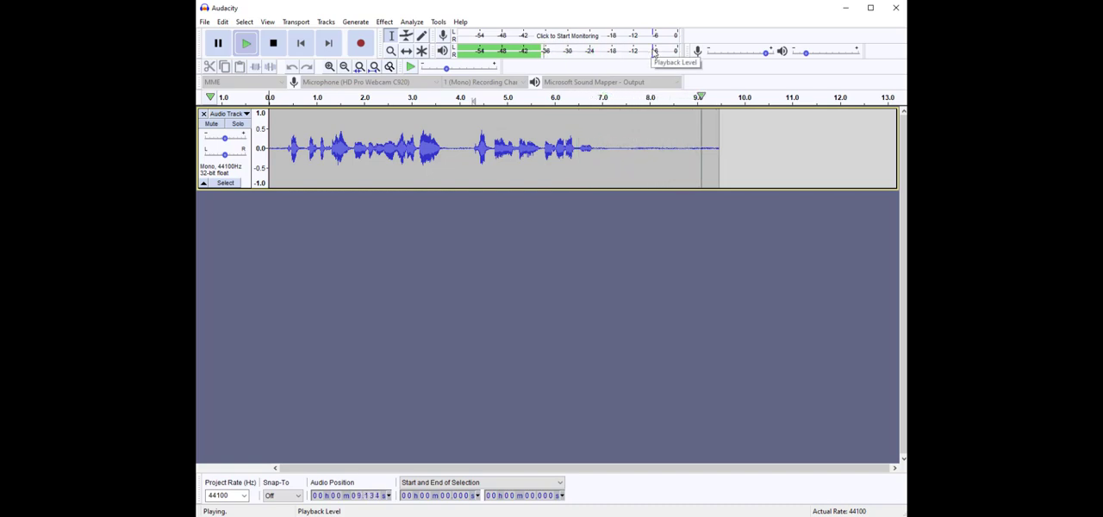
left_click(272, 44)
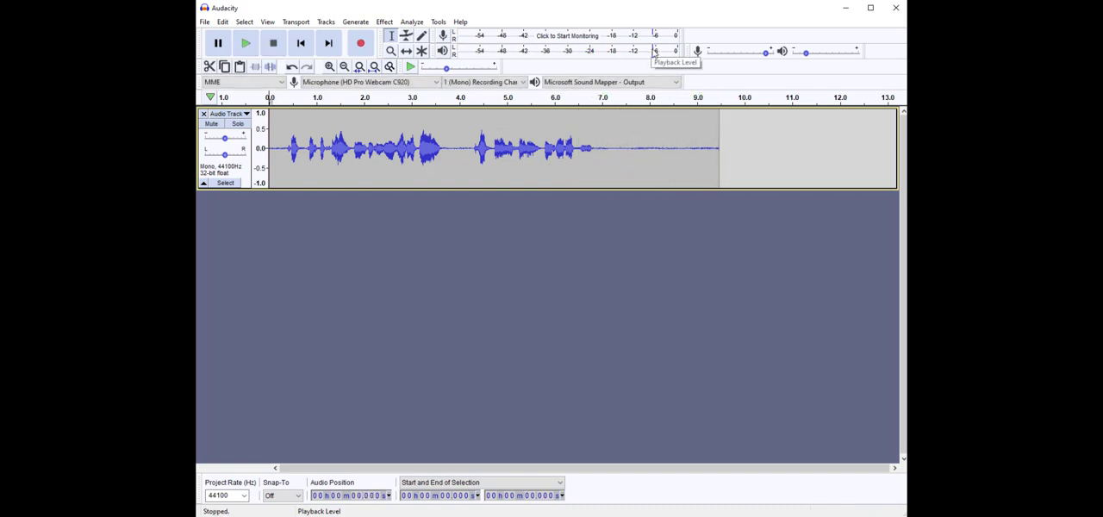
left_click(204, 114)
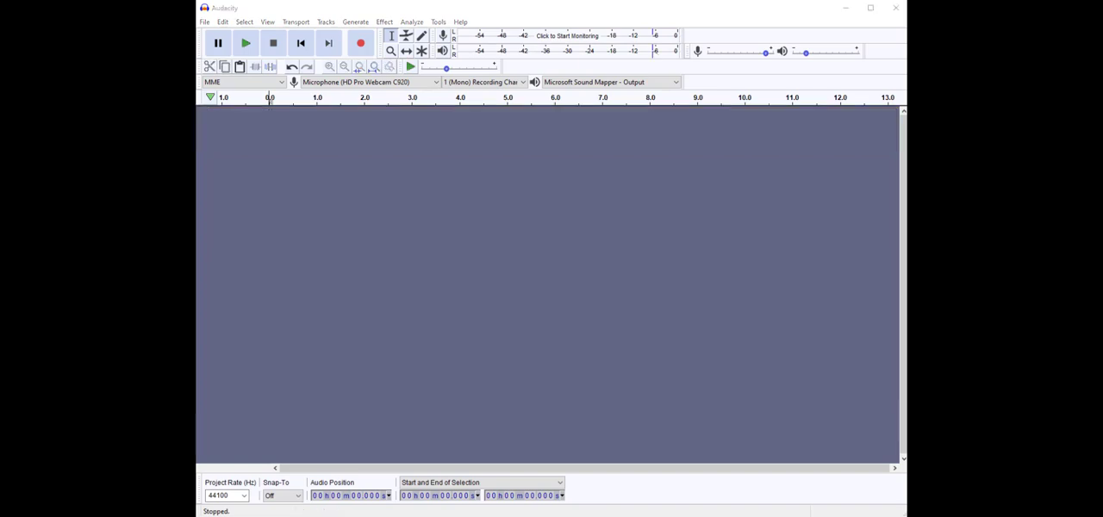
mouse_move(360, 42)
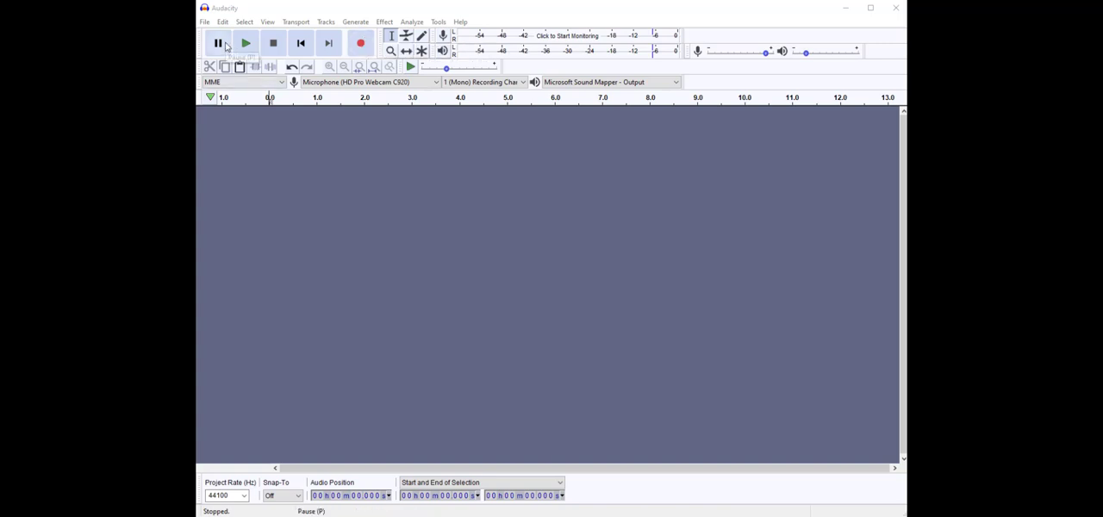
mouse_move(217, 43)
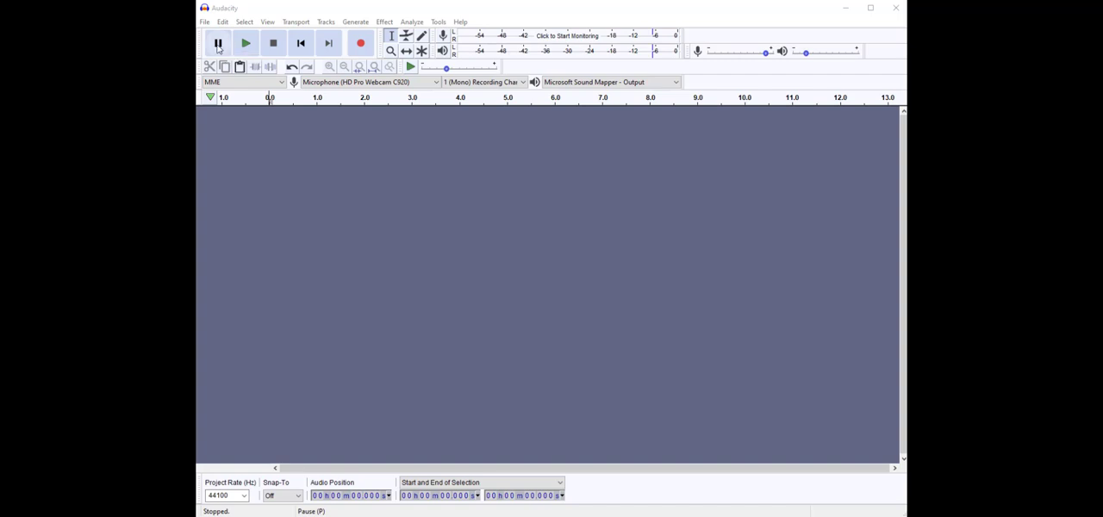
mouse_move(272, 43)
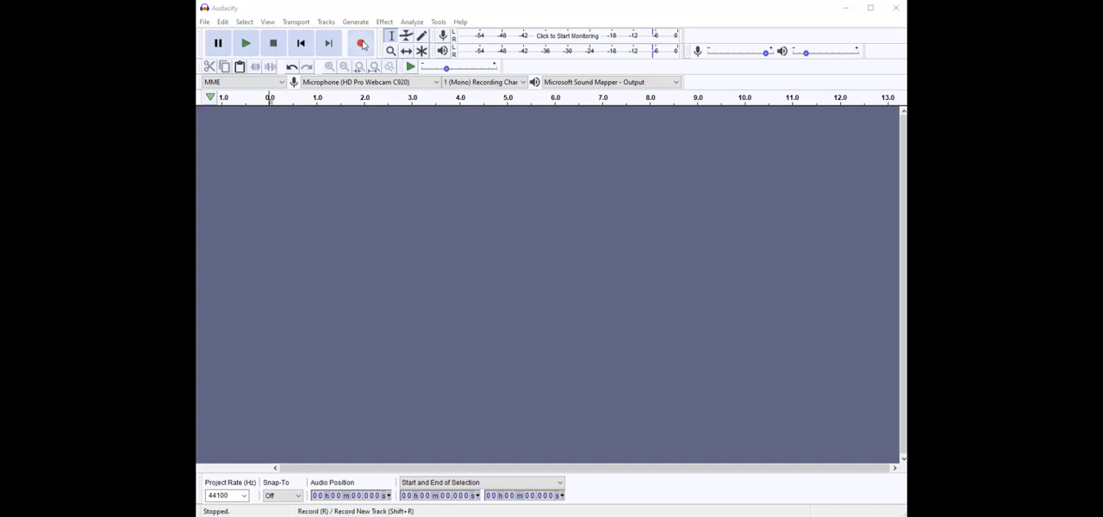
- Record a spoken test clip into a new mono track, pausing partway and then stopping
left_click(361, 43)
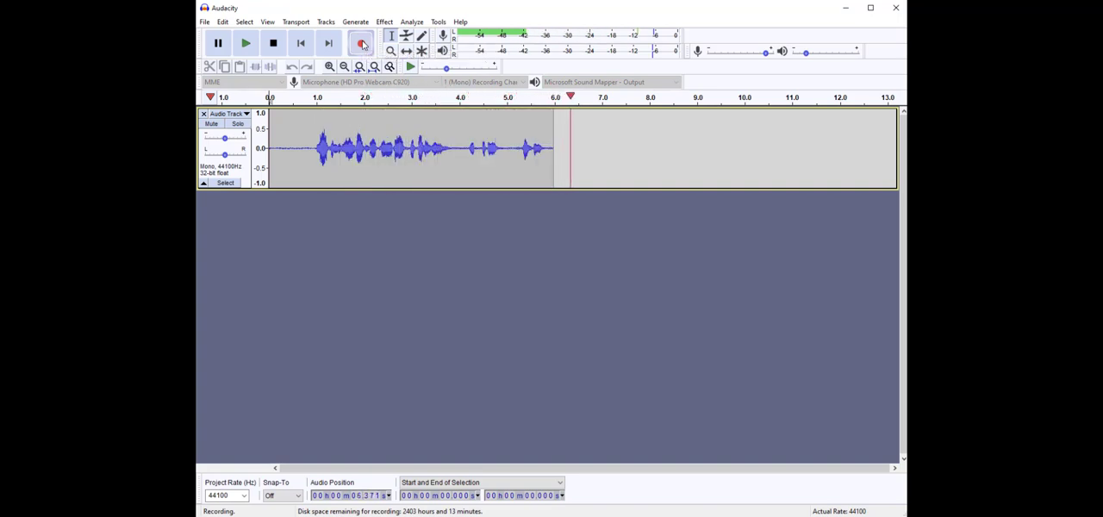
left_click(217, 43)
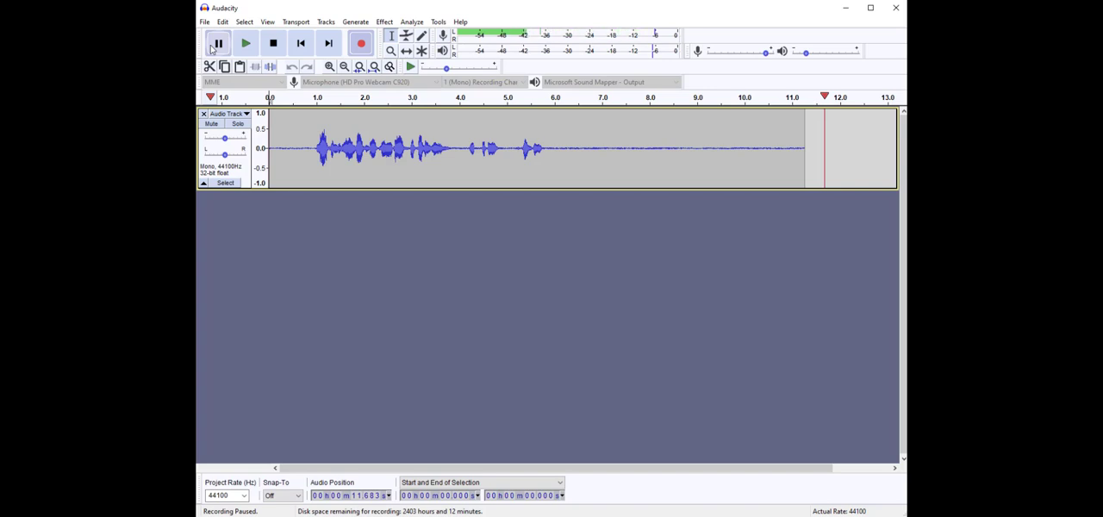
left_click(273, 43)
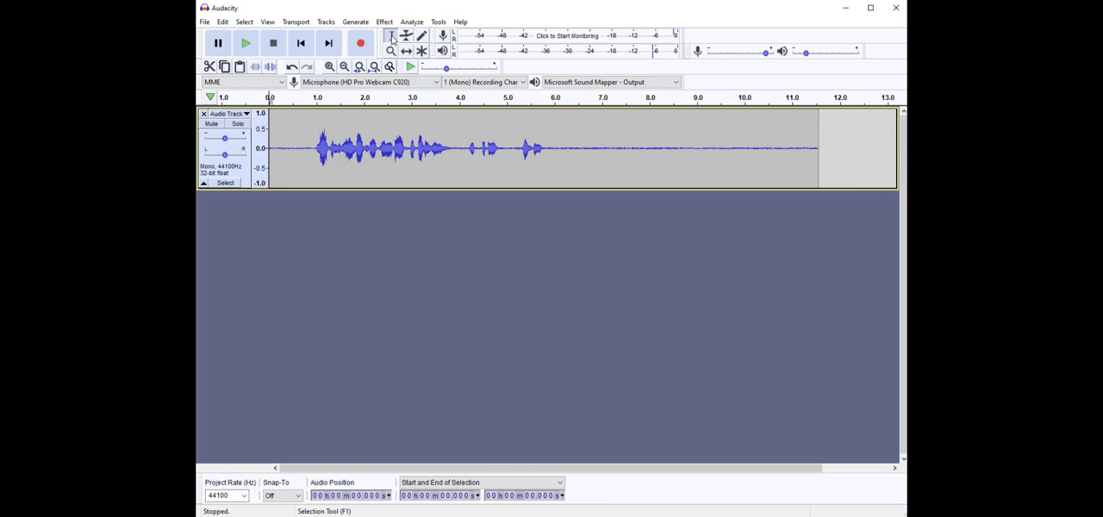
mouse_move(448, 140)
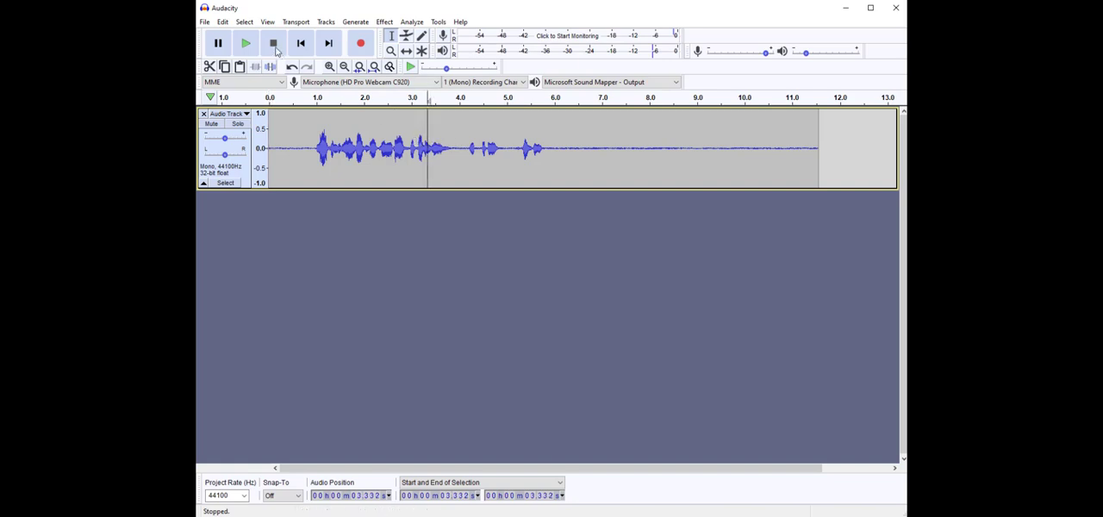
- Play, pause and stop the clip around the spoken part to locate where the trailing silence begins near 4 s
left_click(245, 43)
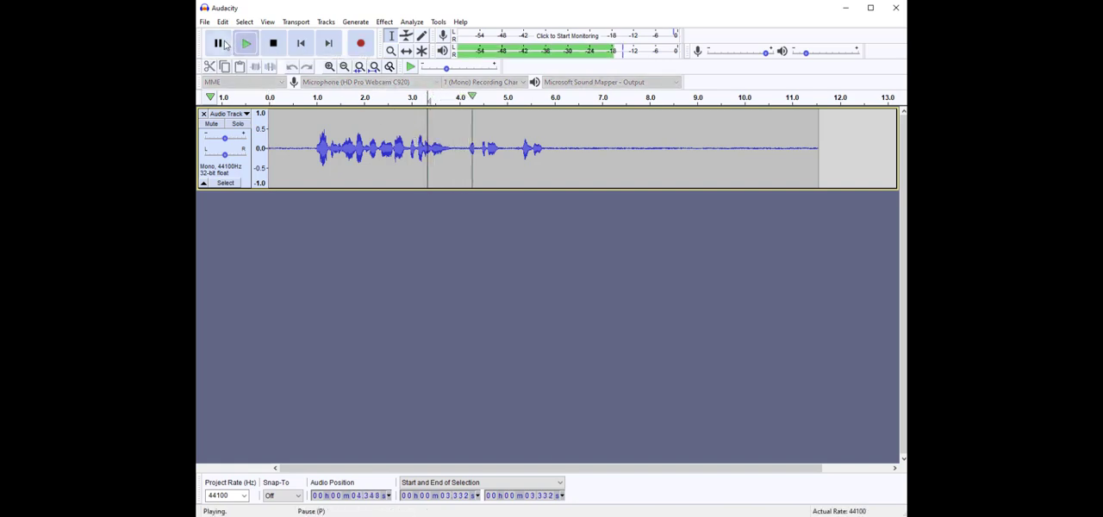
left_click(217, 43)
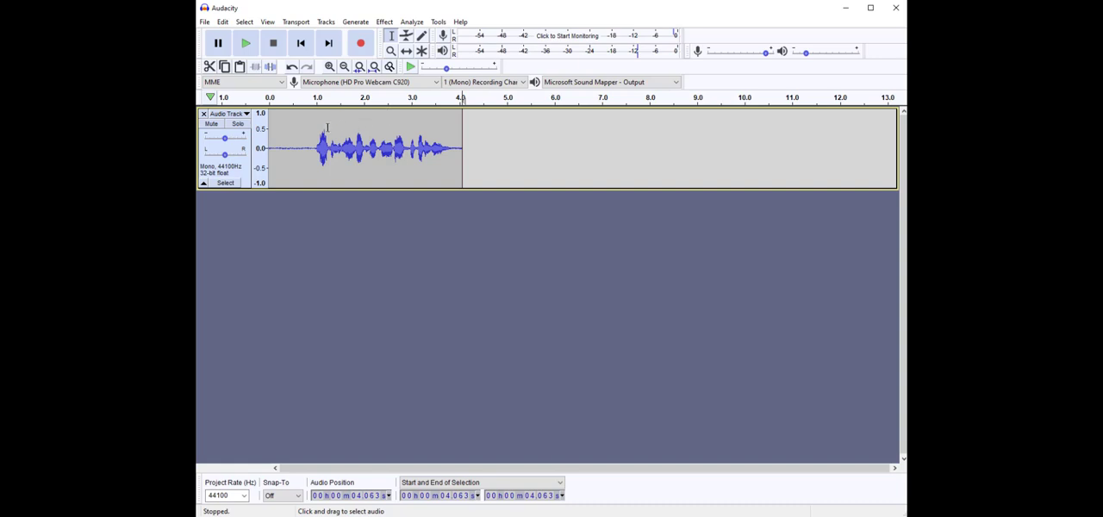
left_click(244, 44)
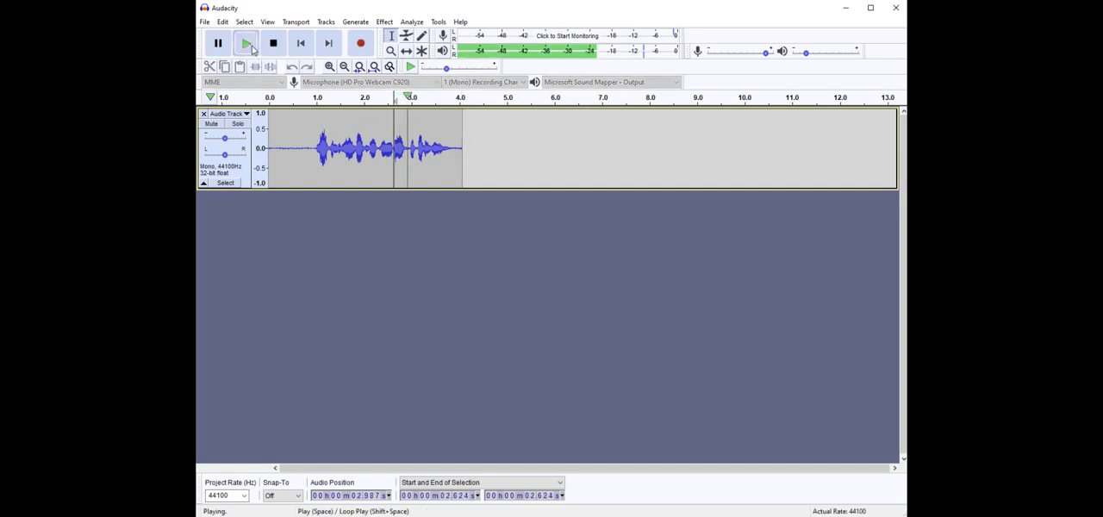
left_click(273, 43)
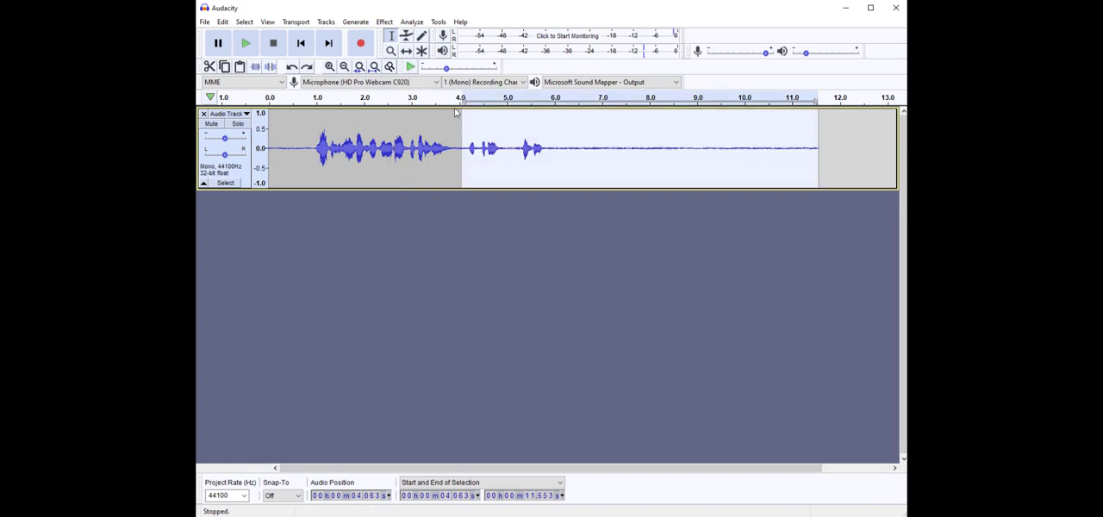
mouse_move(482, 140)
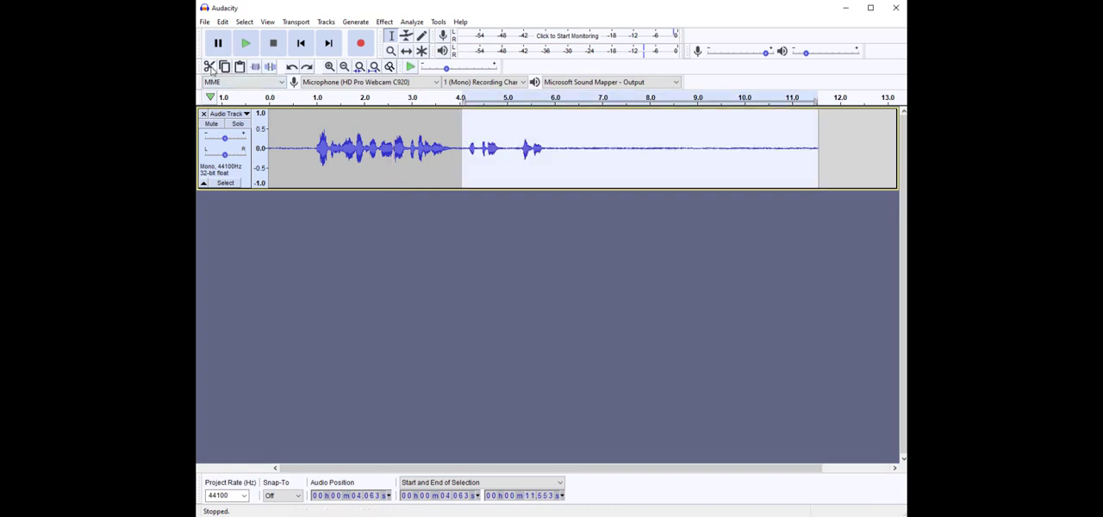
mouse_move(208, 66)
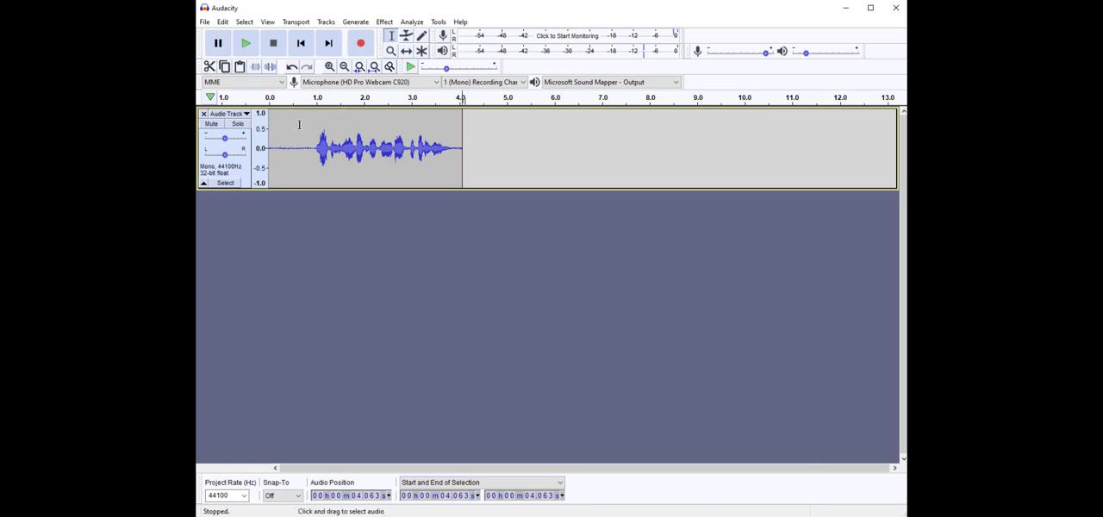
mouse_move(279, 124)
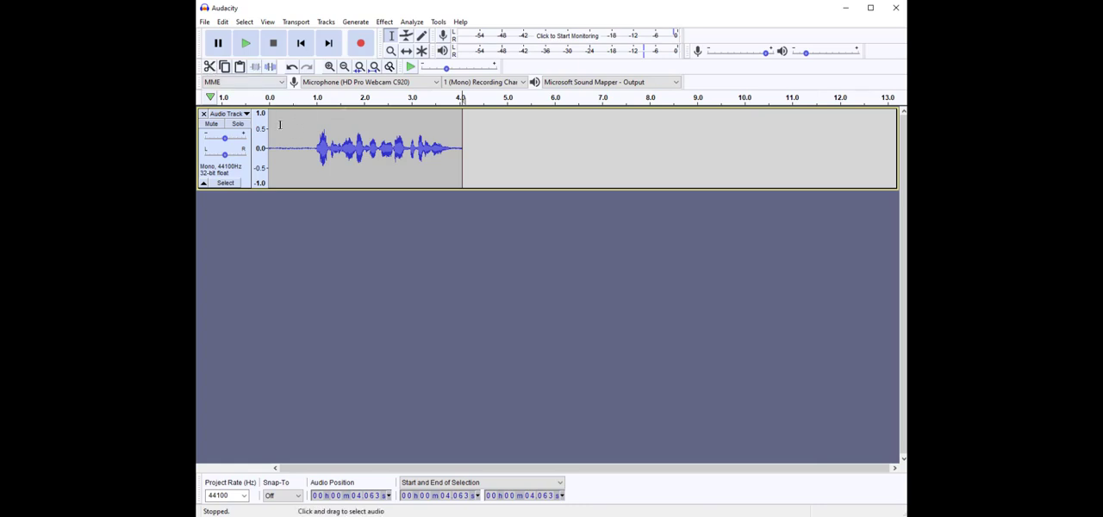
mouse_move(240, 66)
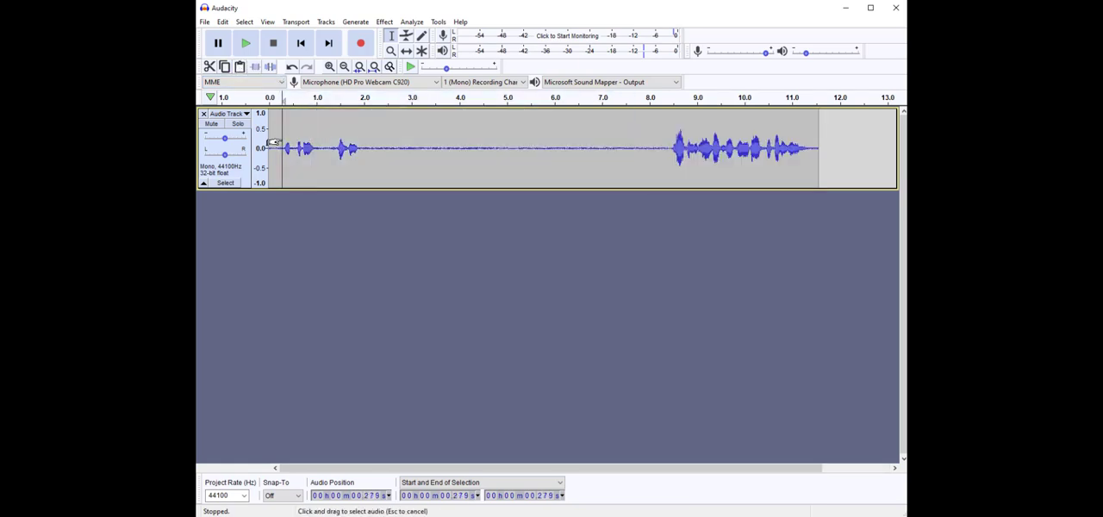
left_click(217, 43)
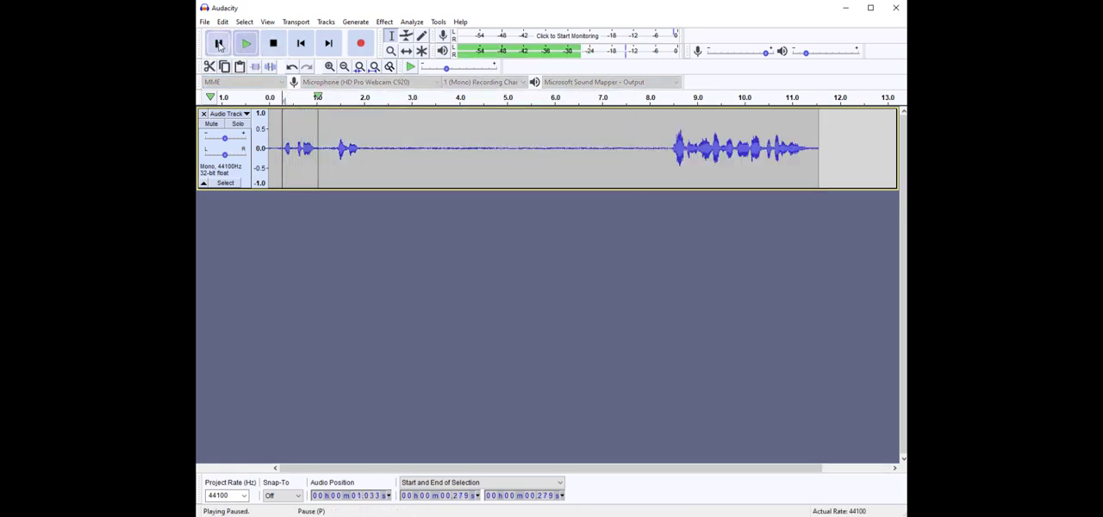
left_click(245, 43)
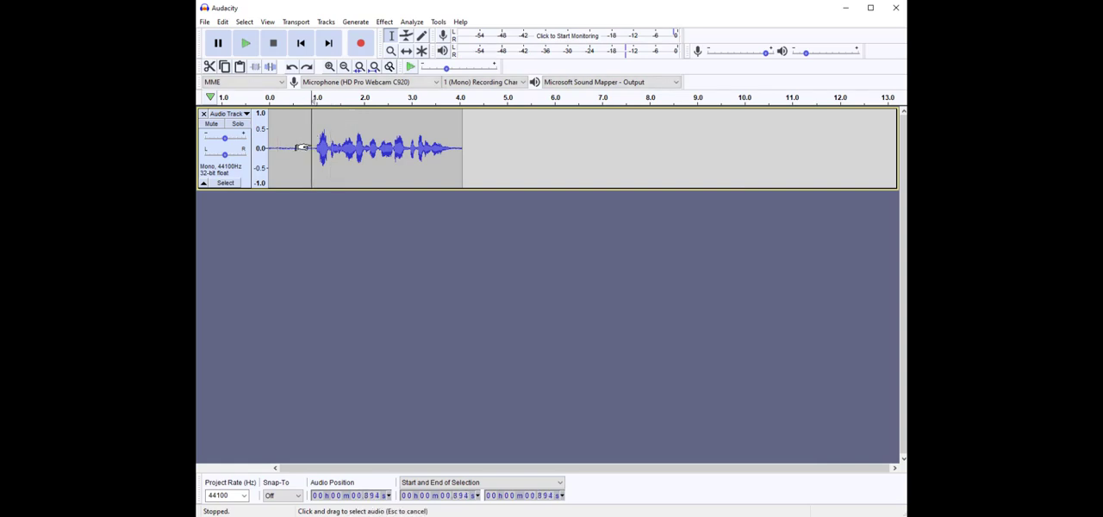
- Delete the silence from 0 to about 0.9 s and play the trimmed clip back to verify it
left_click_drag(280, 146, 310, 146)
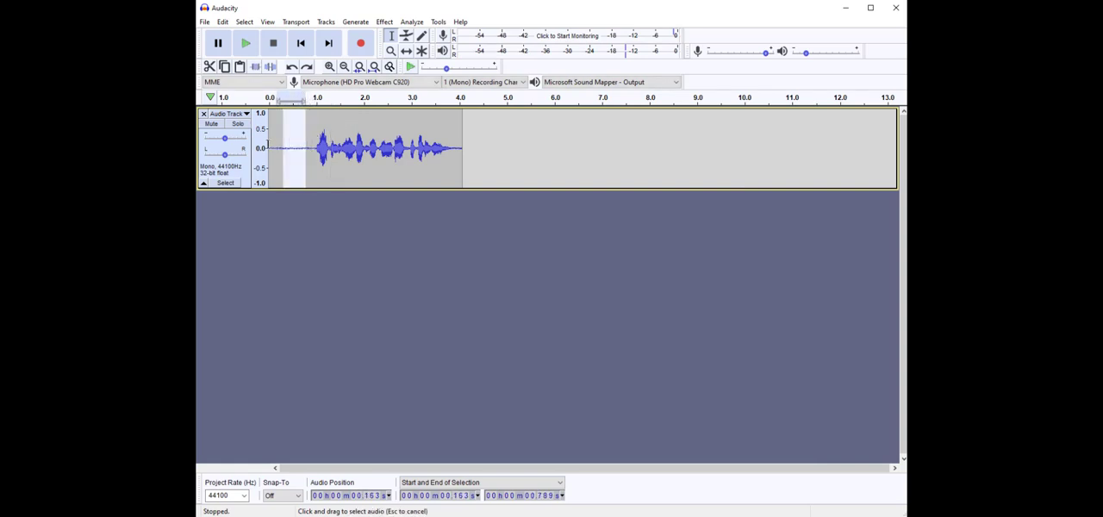
left_click(324, 148)
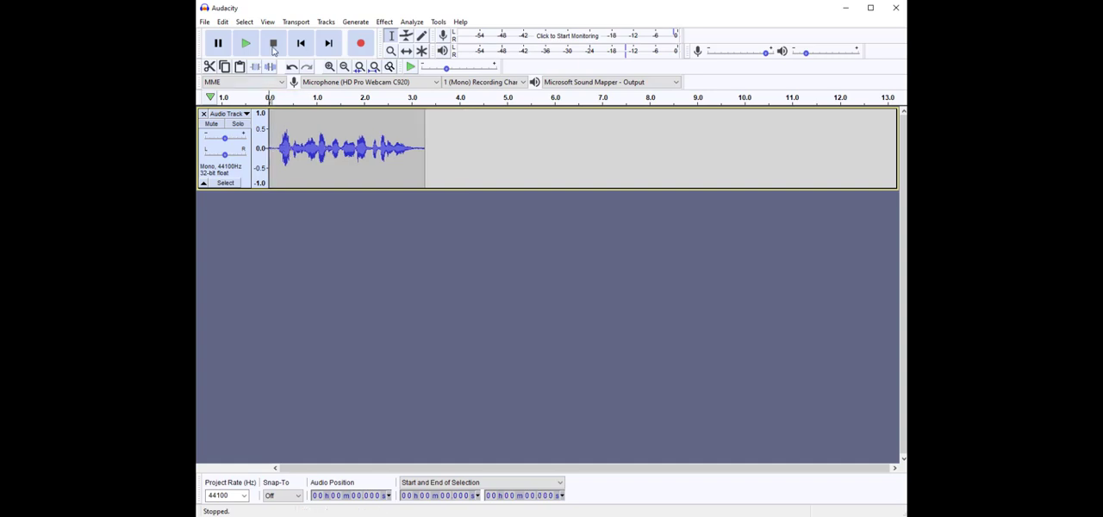
left_click(245, 43)
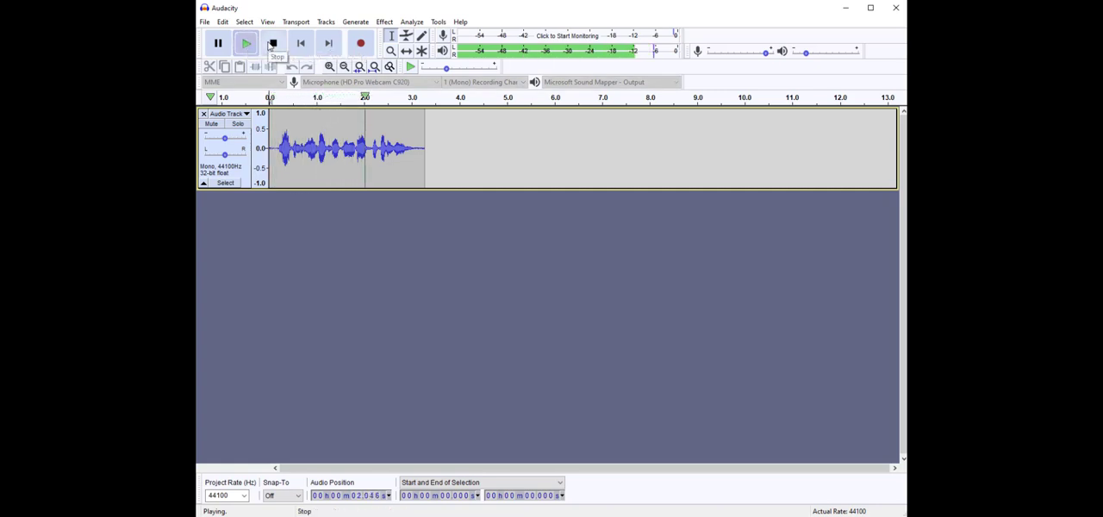
left_click(272, 43)
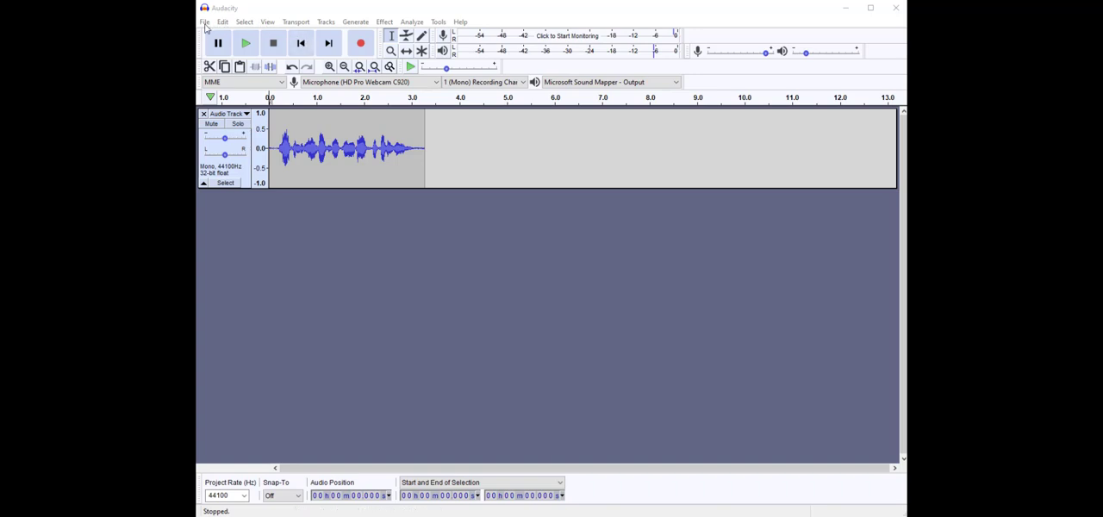
left_click(203, 21)
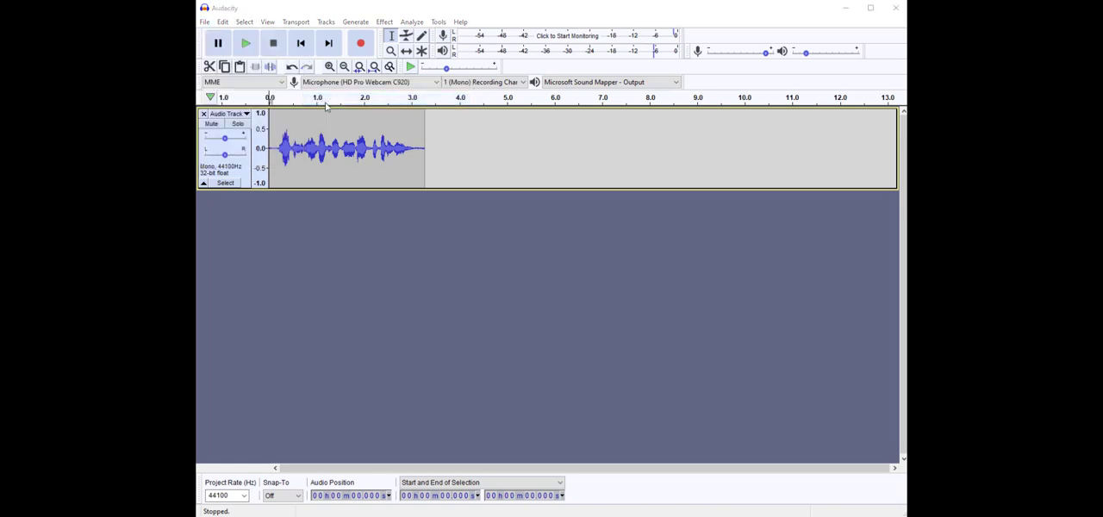
left_click(203, 20)
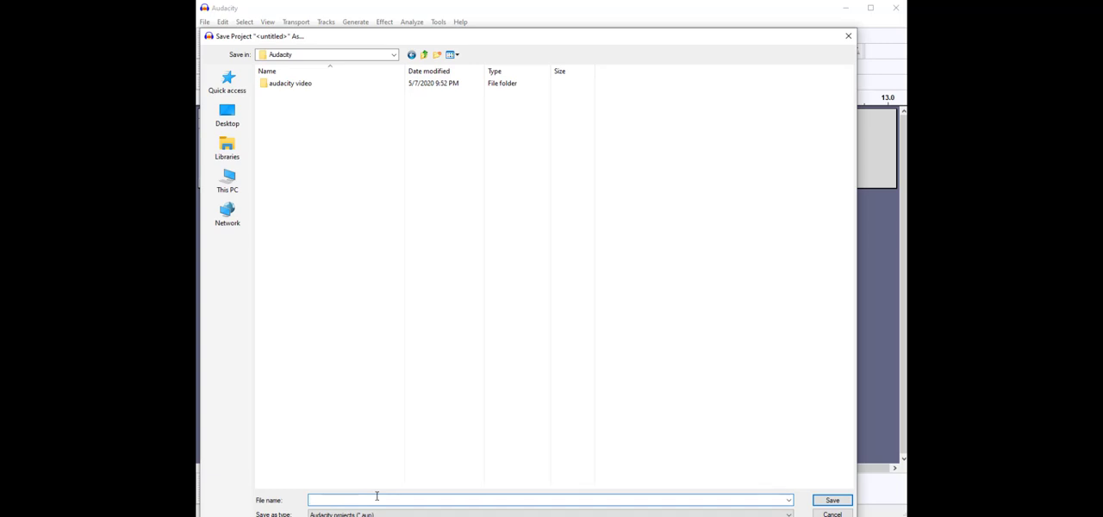
type("test")
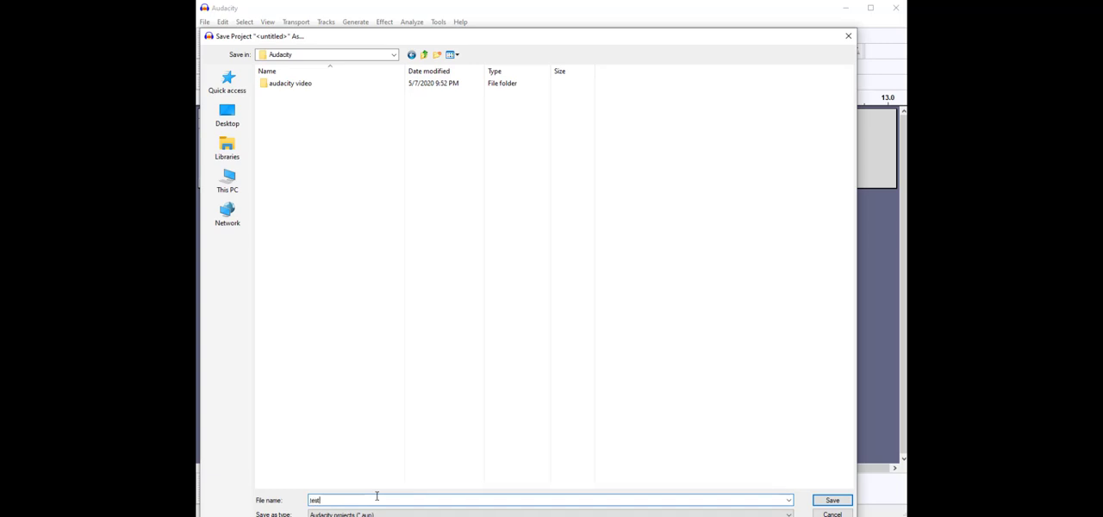
type("-audio")
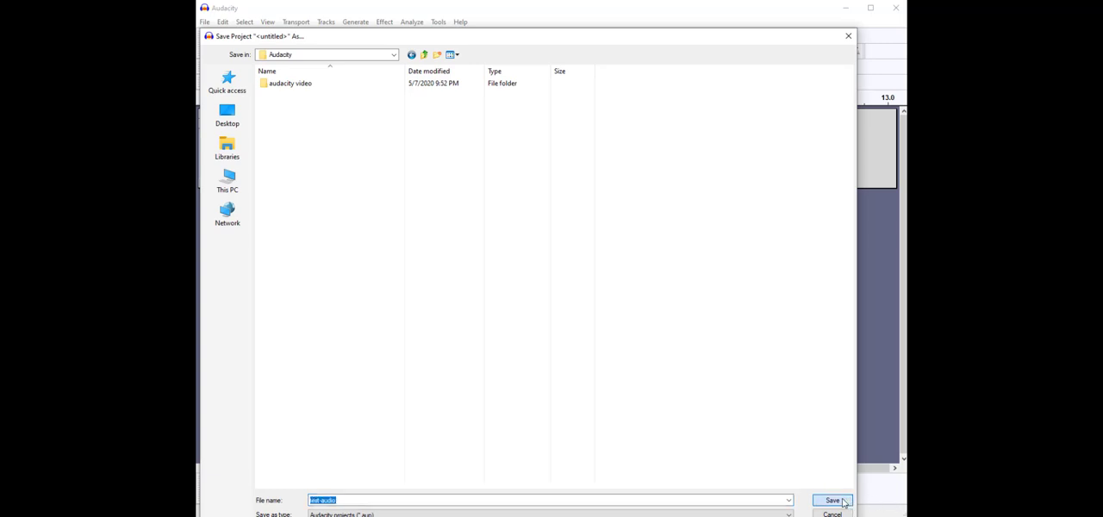
left_click(830, 500)
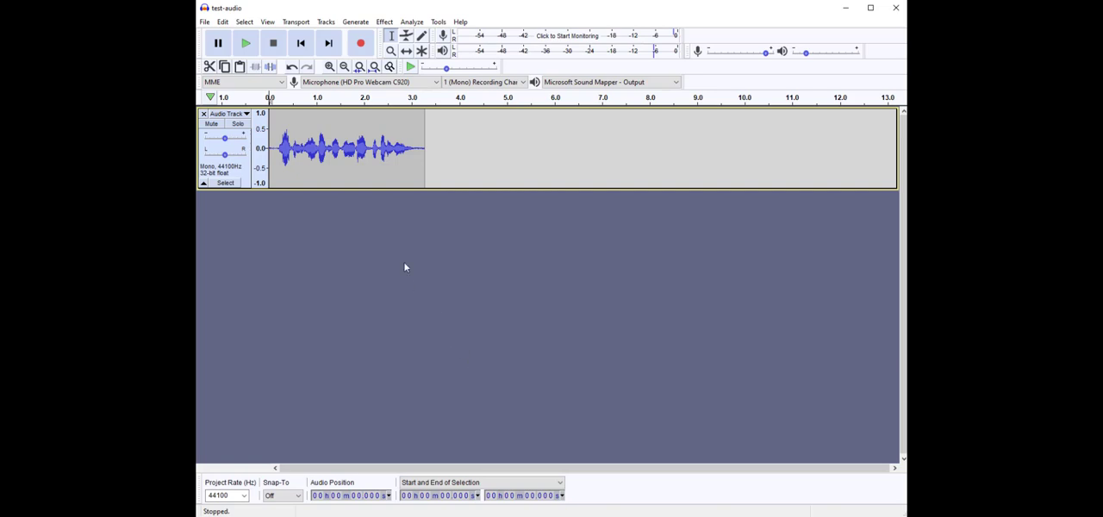
mouse_move(346, 159)
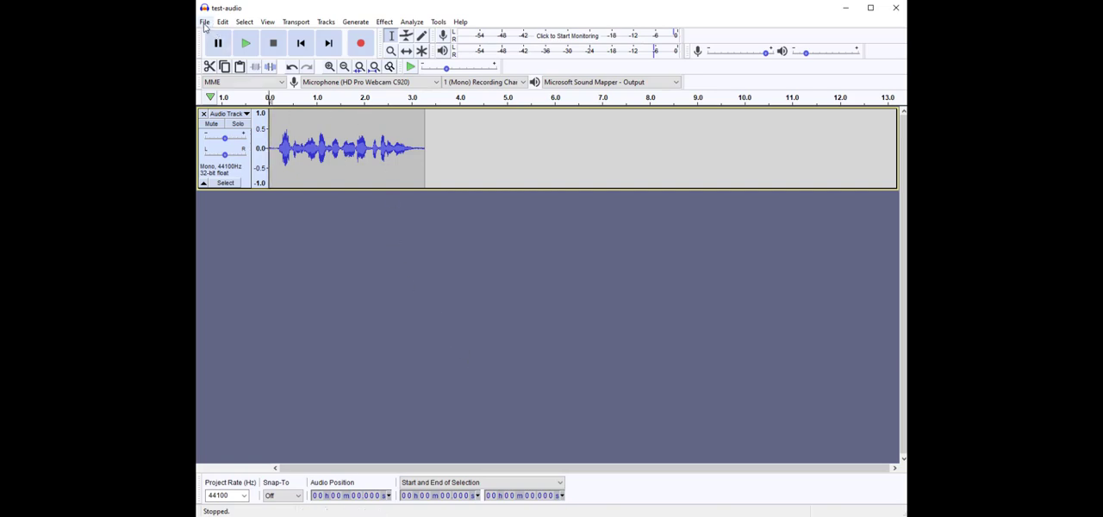
- Export the clip through File > Export as an MP3, keeping the test-audio file name
left_click(205, 21)
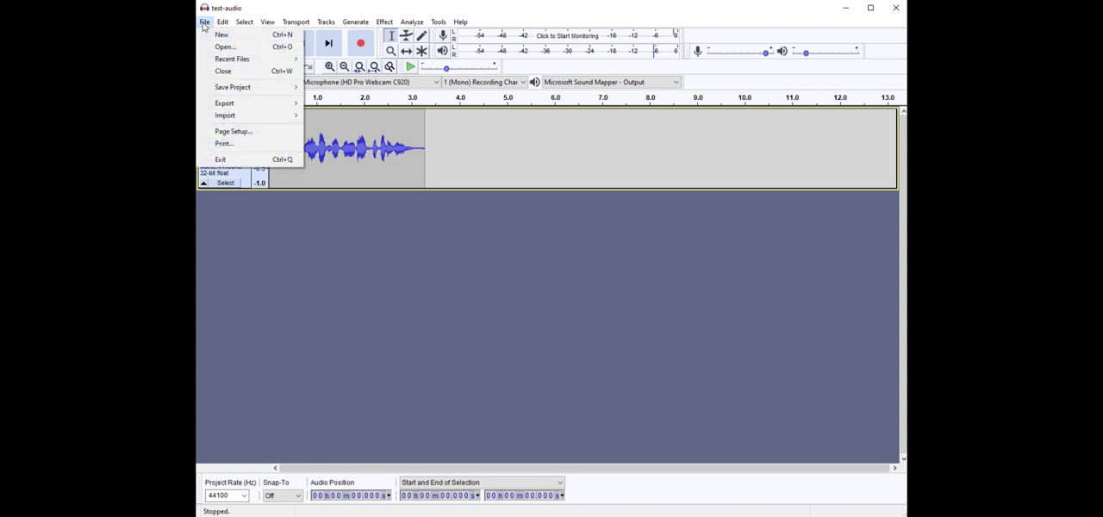
left_click(224, 103)
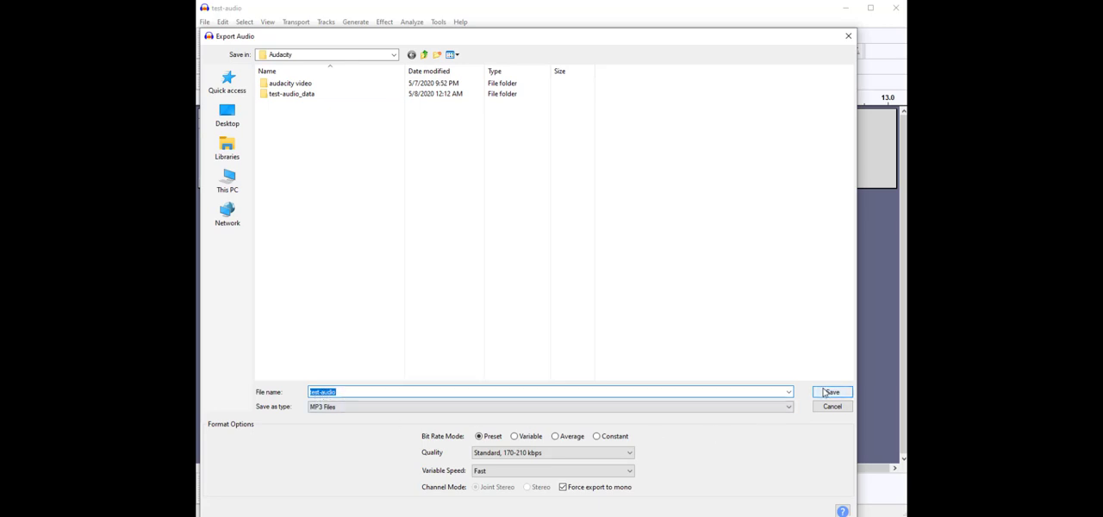
left_click(830, 393)
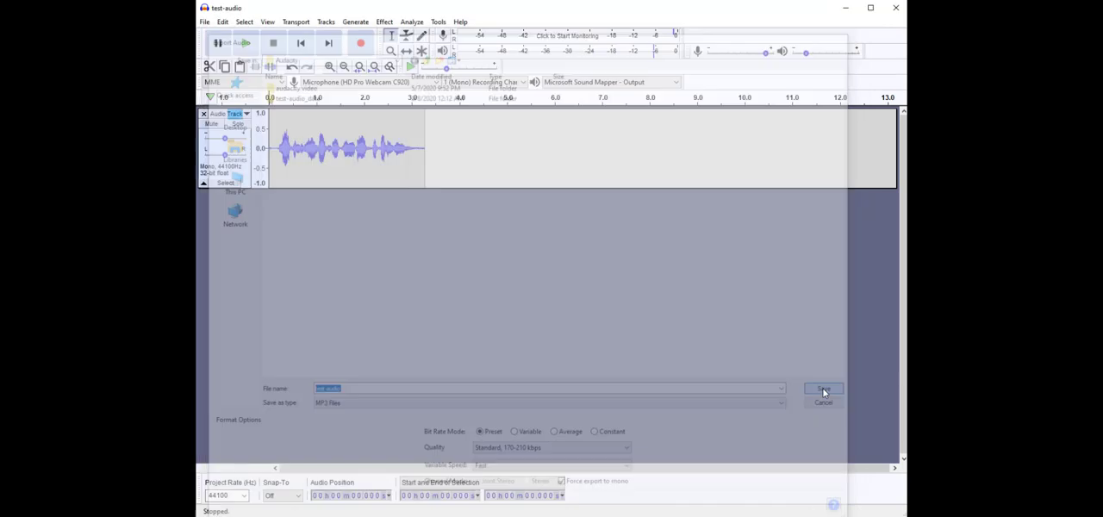
- Play the exported test-audio MP3 from the Audacity folder in the media player as a check
left_click(824, 389)
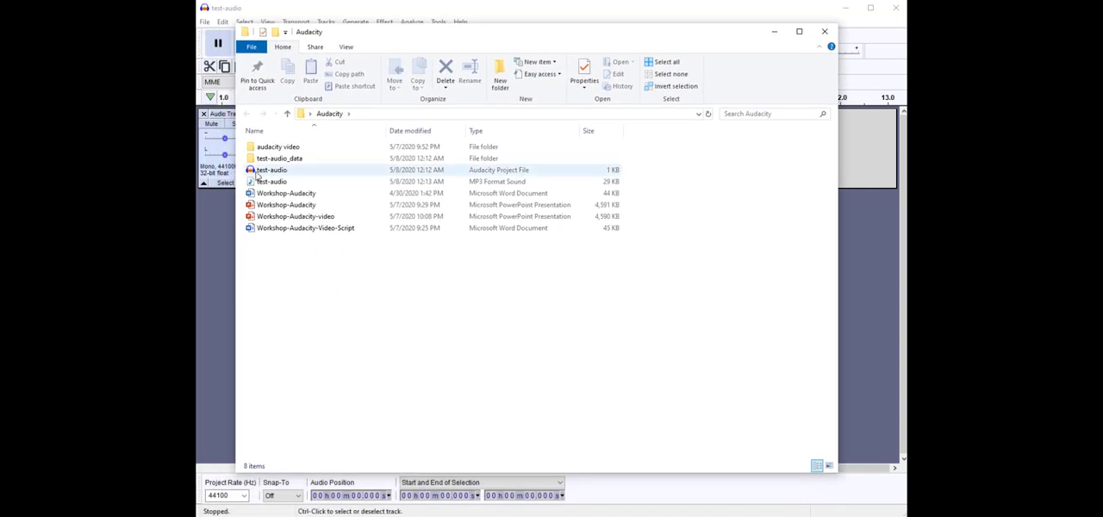
left_click(272, 181)
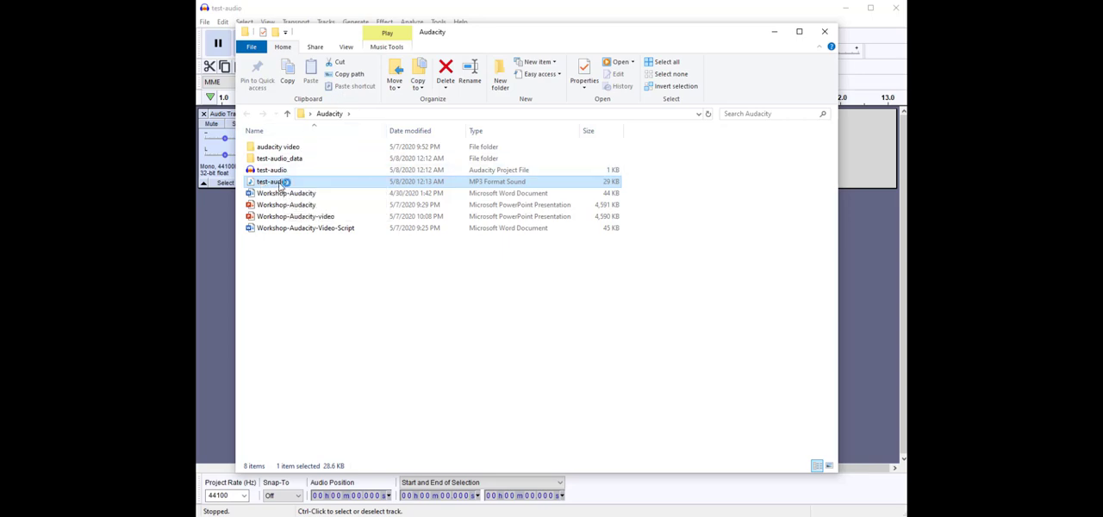
double_click(272, 181)
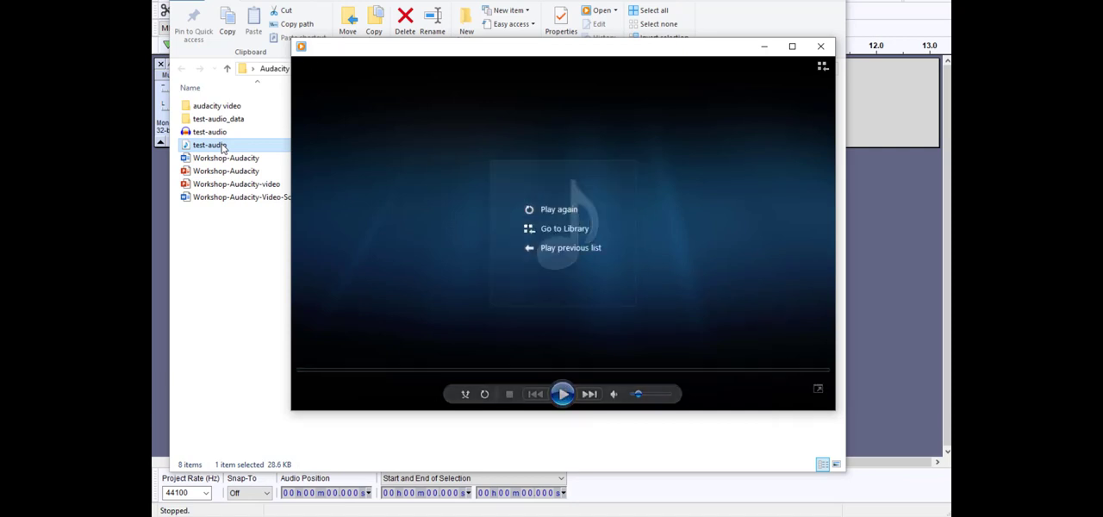
left_click(820, 45)
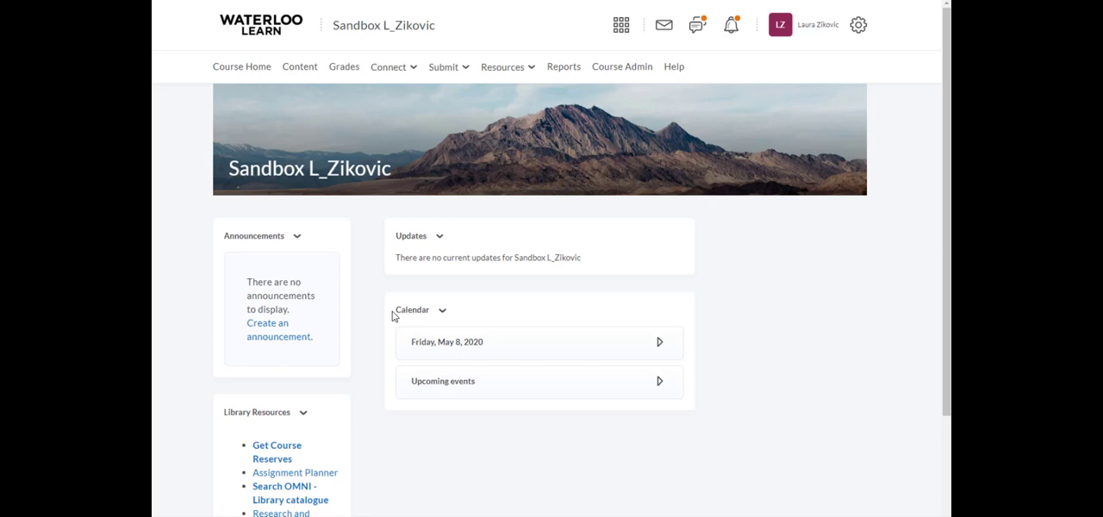
mouse_move(621, 66)
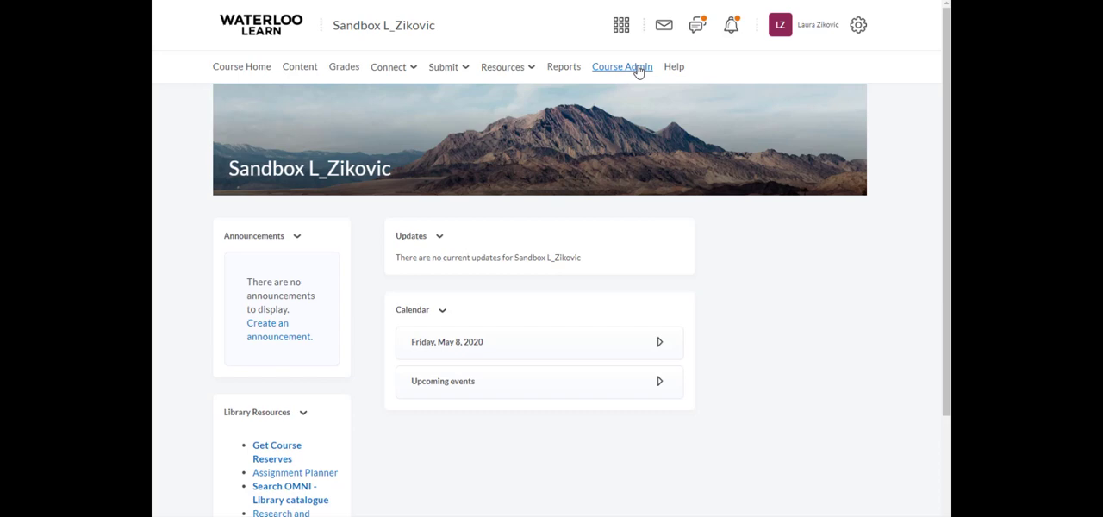
- Go to Course Admin for the sandbox course
left_click(621, 66)
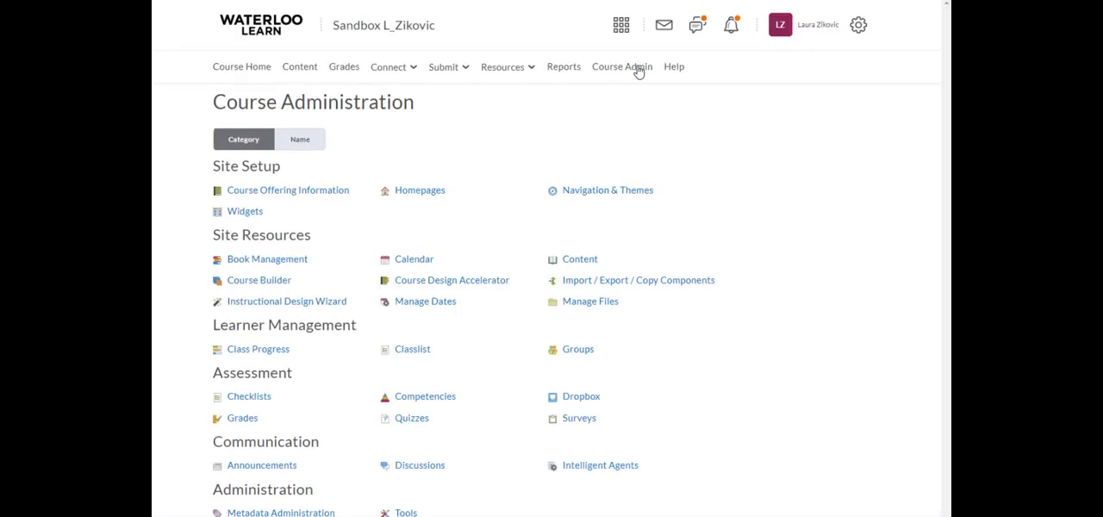
mouse_move(596, 286)
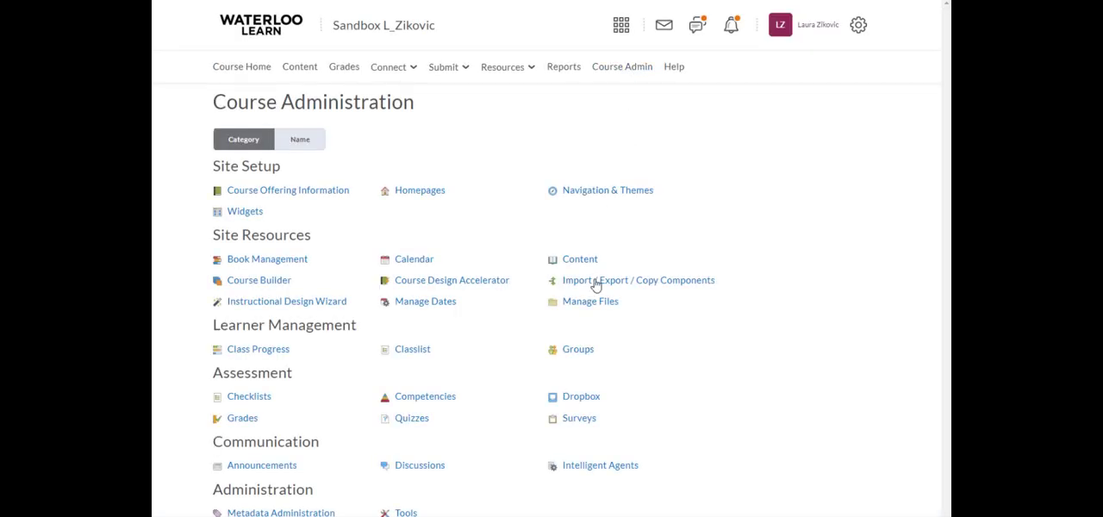
mouse_move(589, 300)
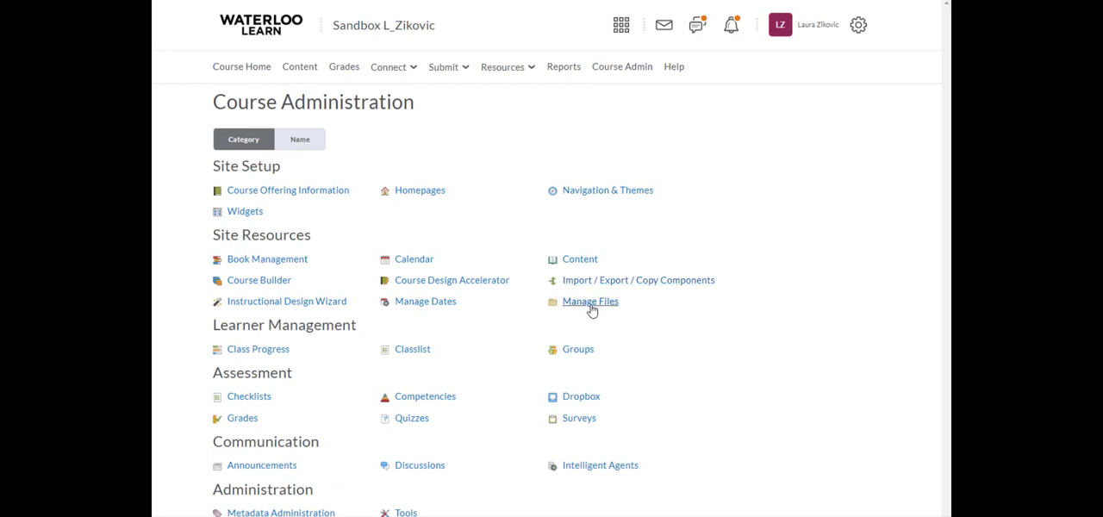
- In Manage Files, upload test-audio.mp3 into the course's audio folder and save
left_click(589, 300)
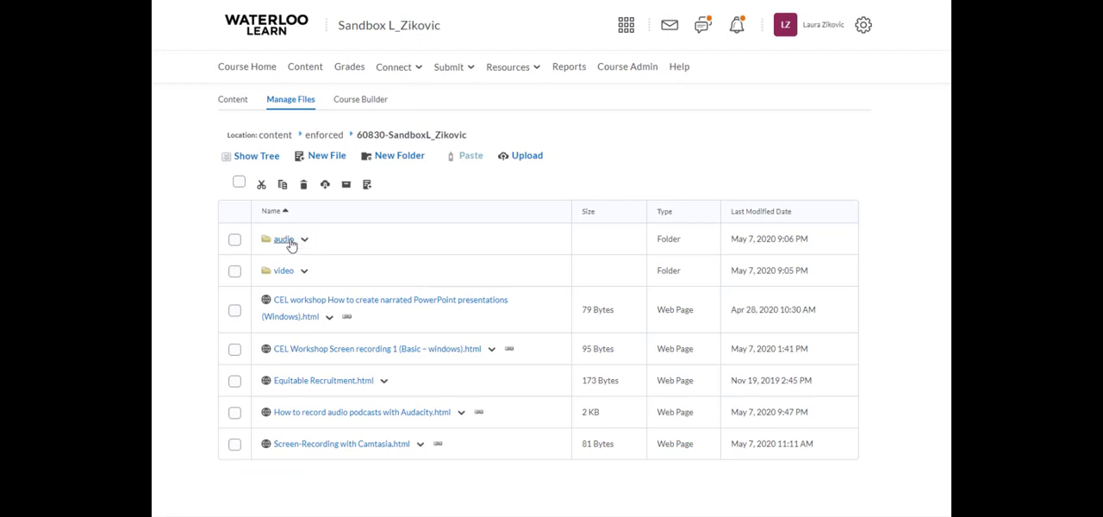
mouse_move(284, 240)
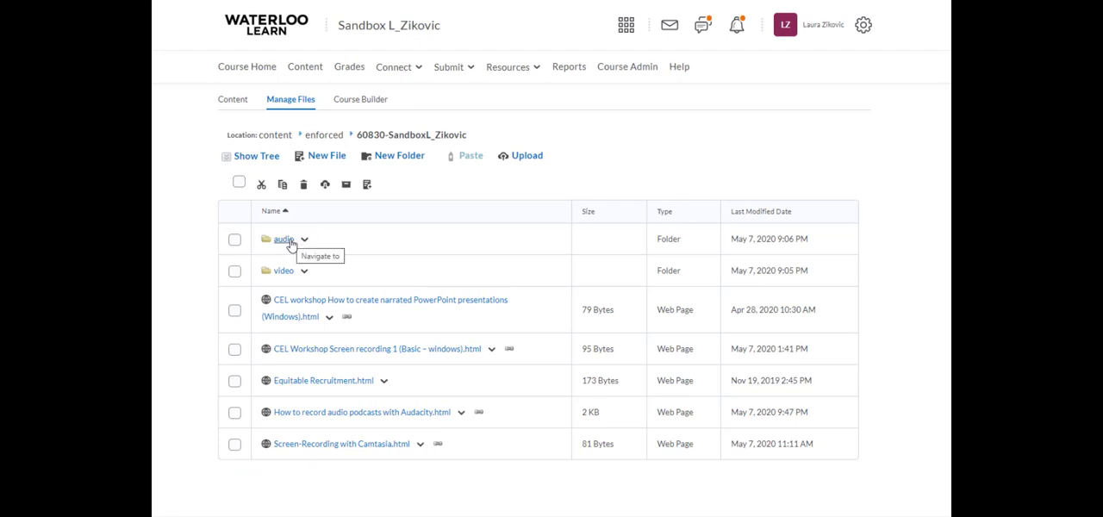
mouse_move(297, 410)
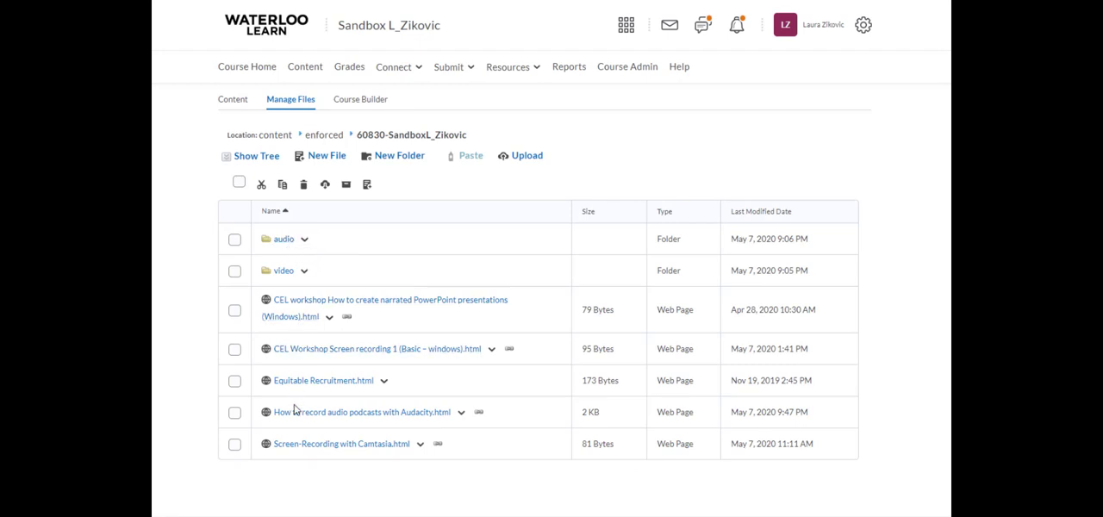
mouse_move(282, 241)
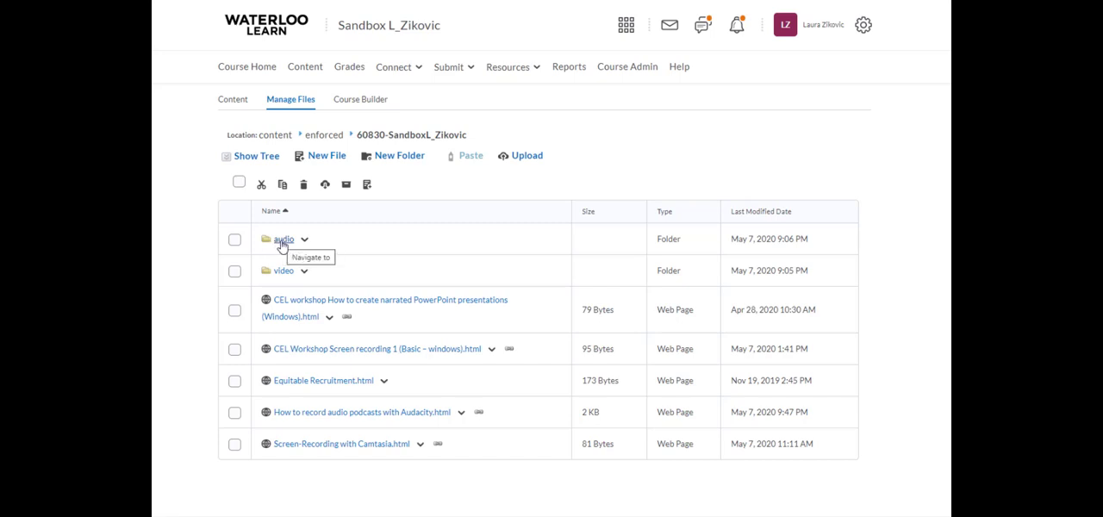
left_click(284, 238)
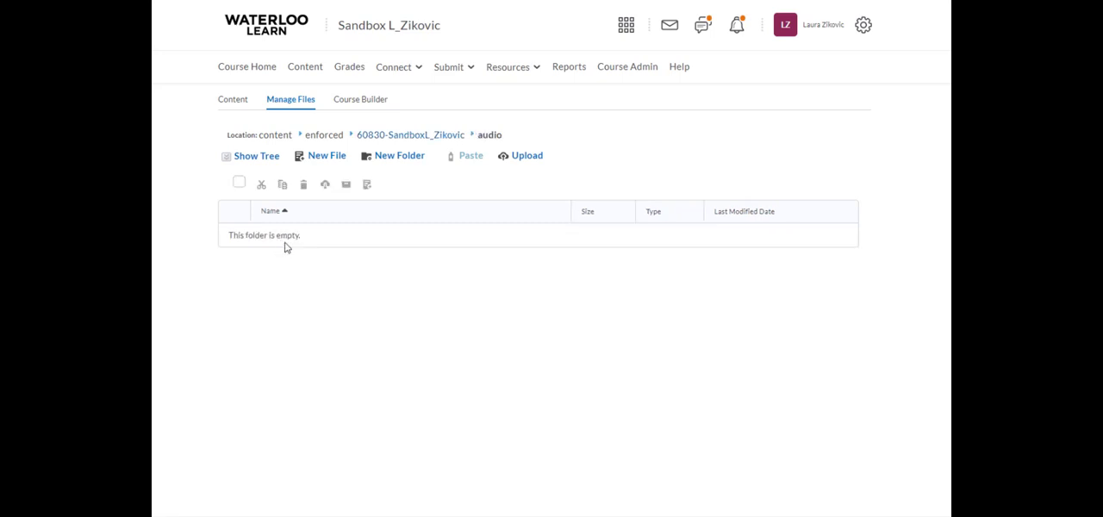
left_click(527, 155)
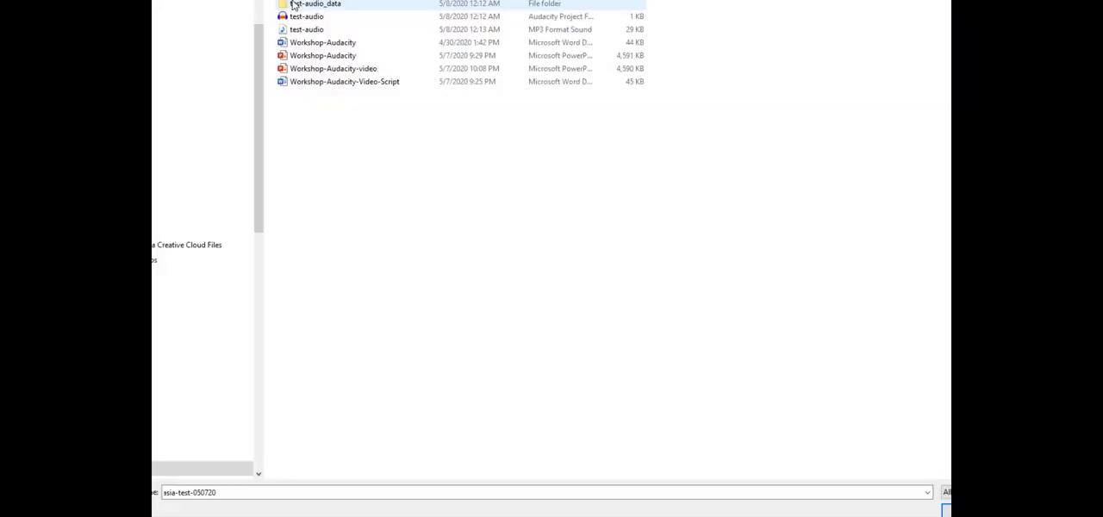
mouse_move(307, 28)
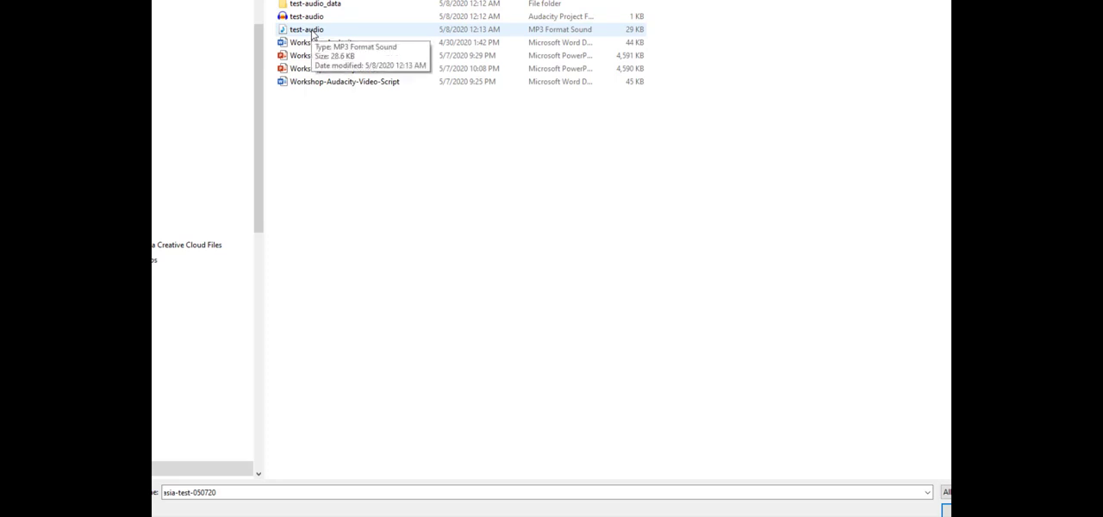
left_click(306, 27)
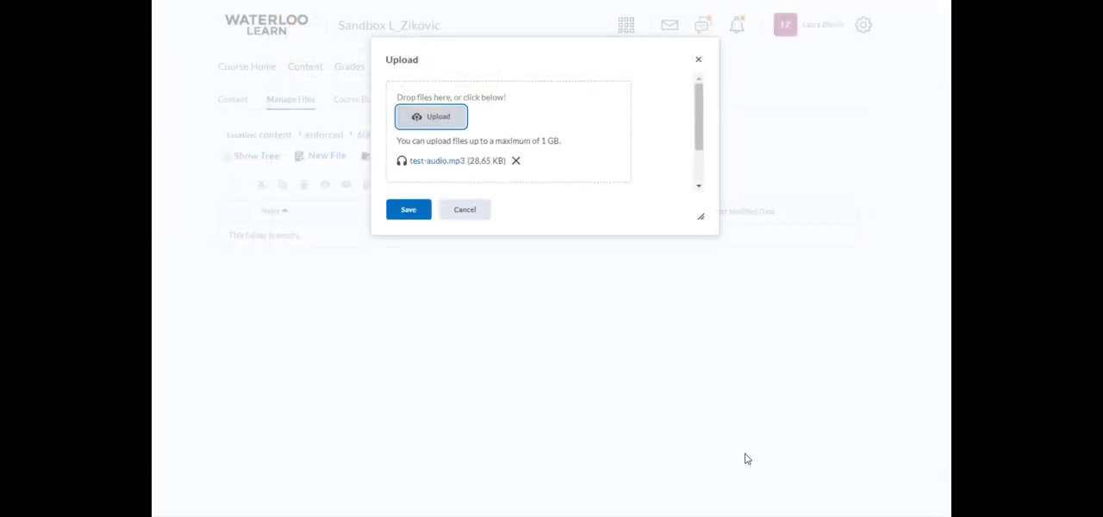
left_click(407, 210)
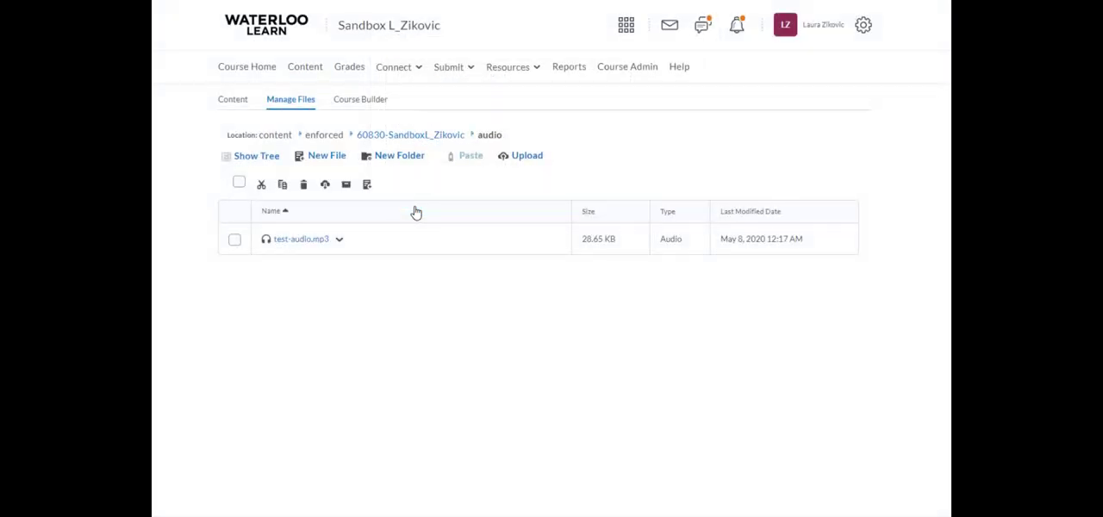
mouse_move(303, 211)
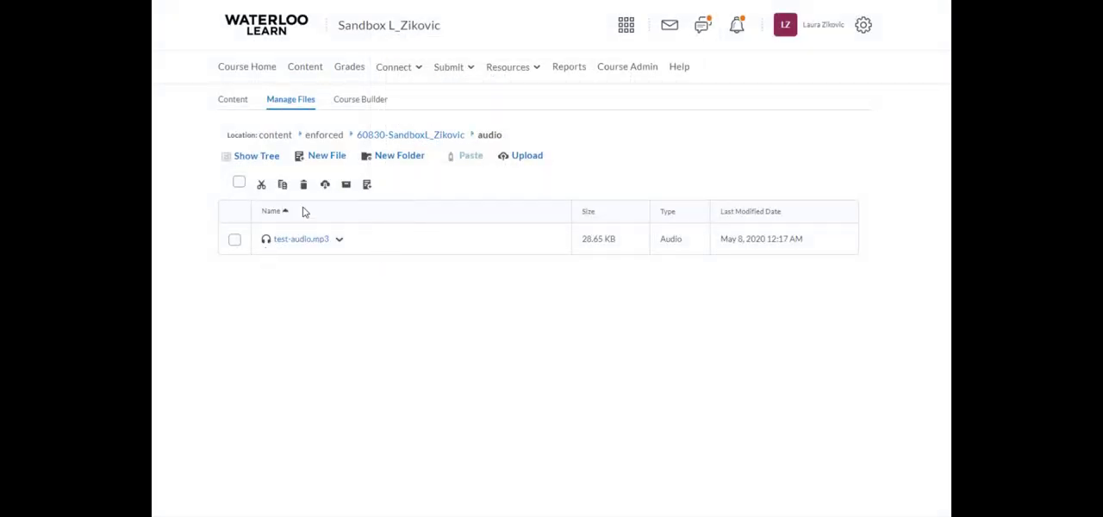
mouse_move(351, 237)
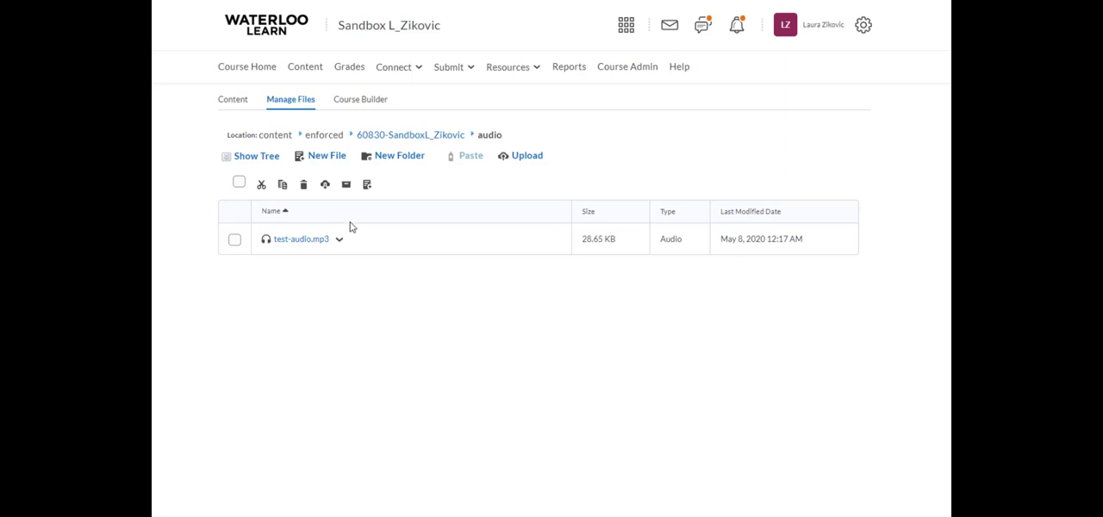
mouse_move(301, 238)
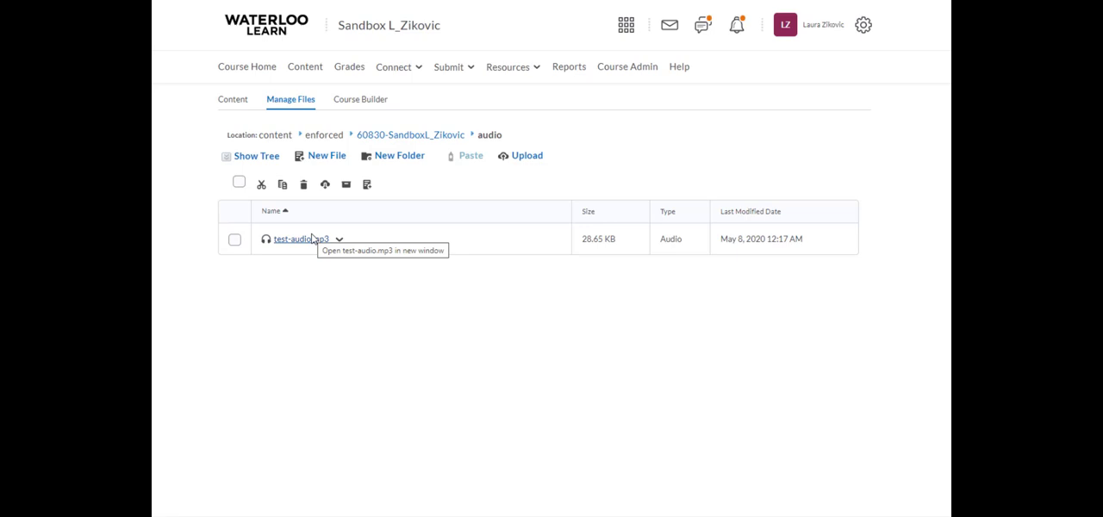
mouse_move(305, 65)
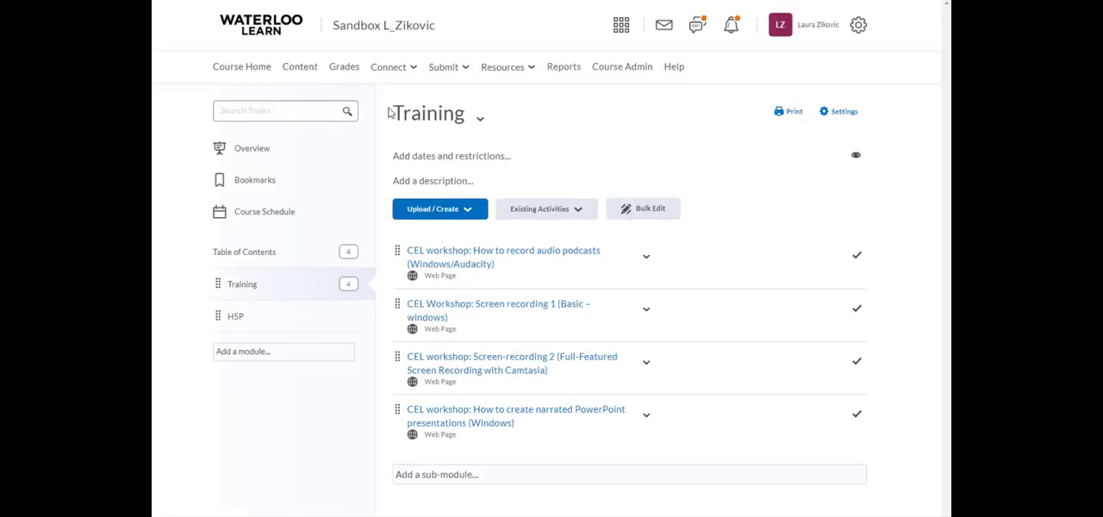
mouse_move(465, 259)
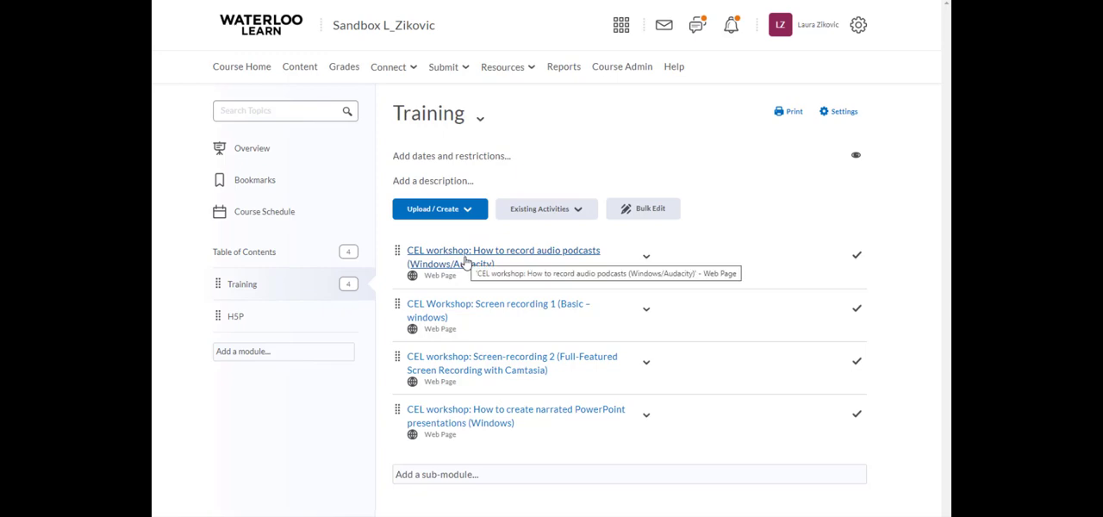
mouse_move(465, 258)
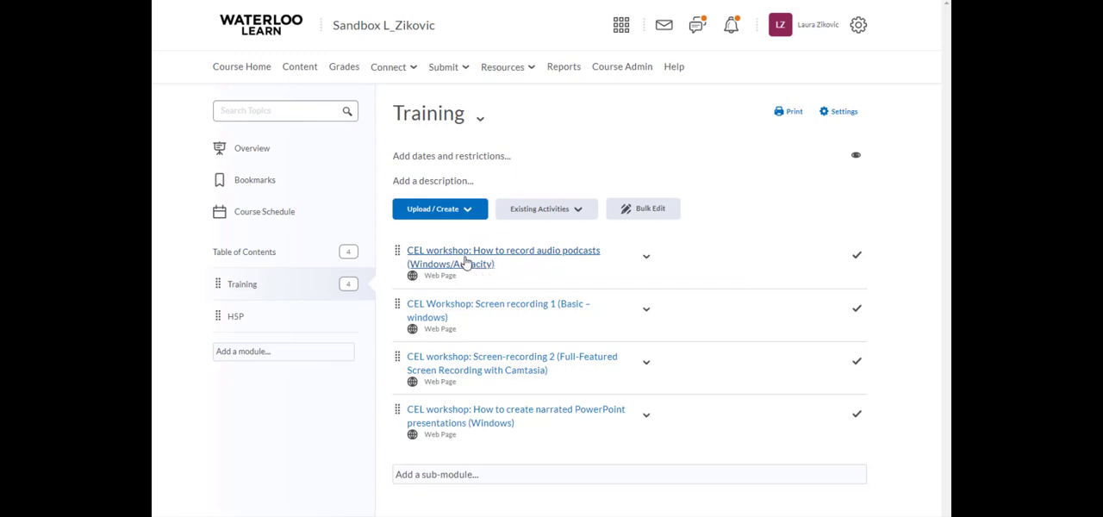
- Edit the audio podcasts workshop page's HTML and delete the AudioGoesHere placeholder
left_click(503, 257)
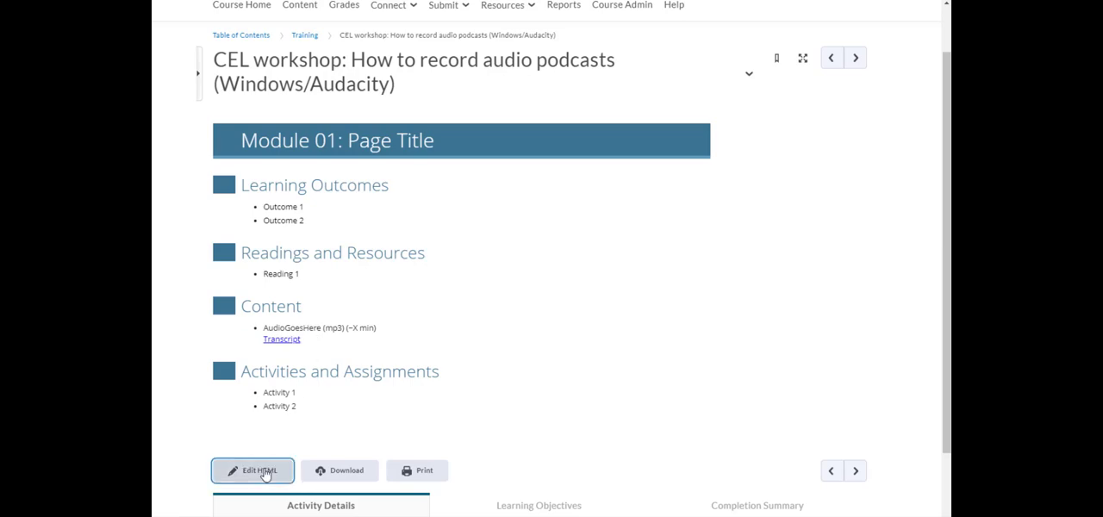
left_click(251, 471)
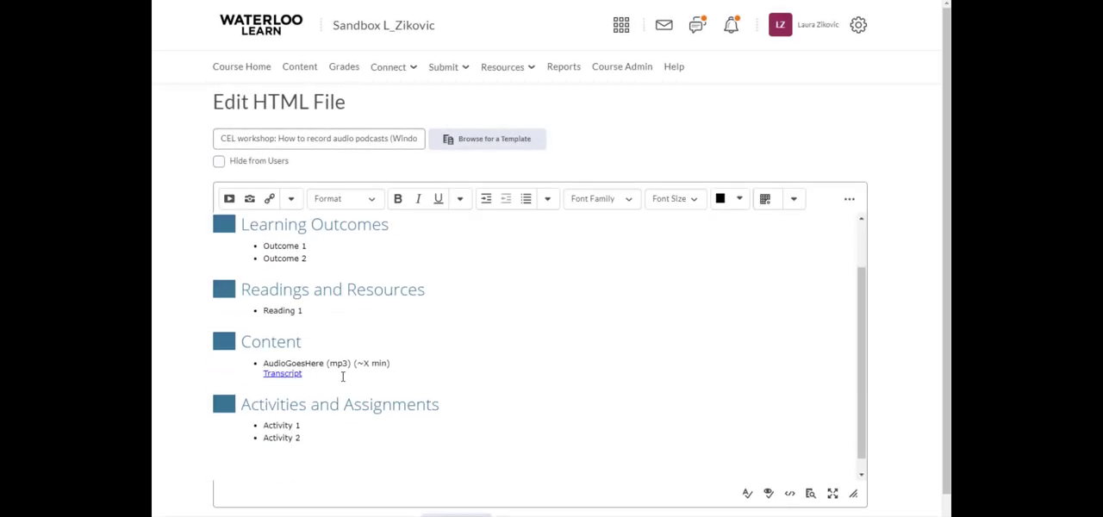
double_click(293, 361)
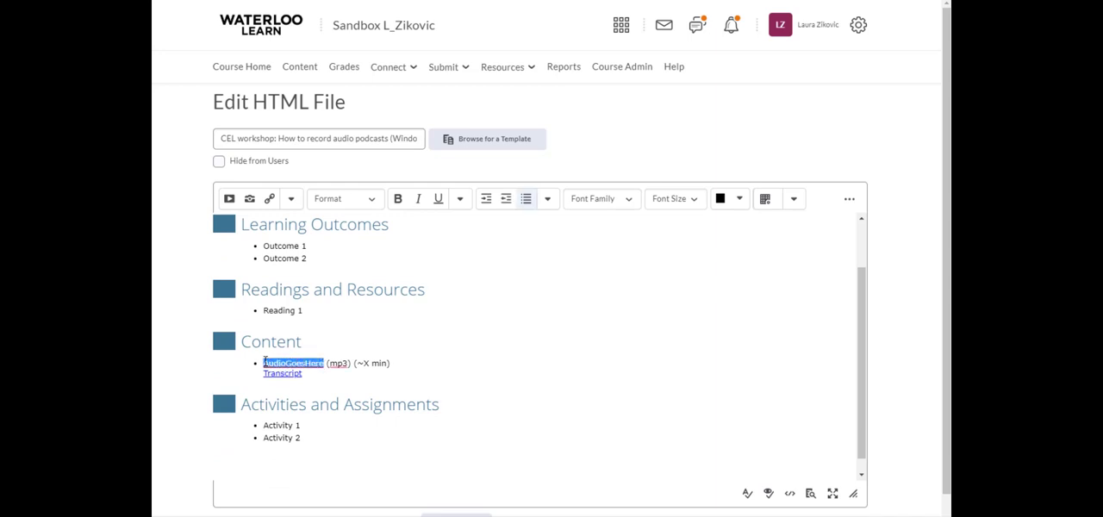
key("Delete")
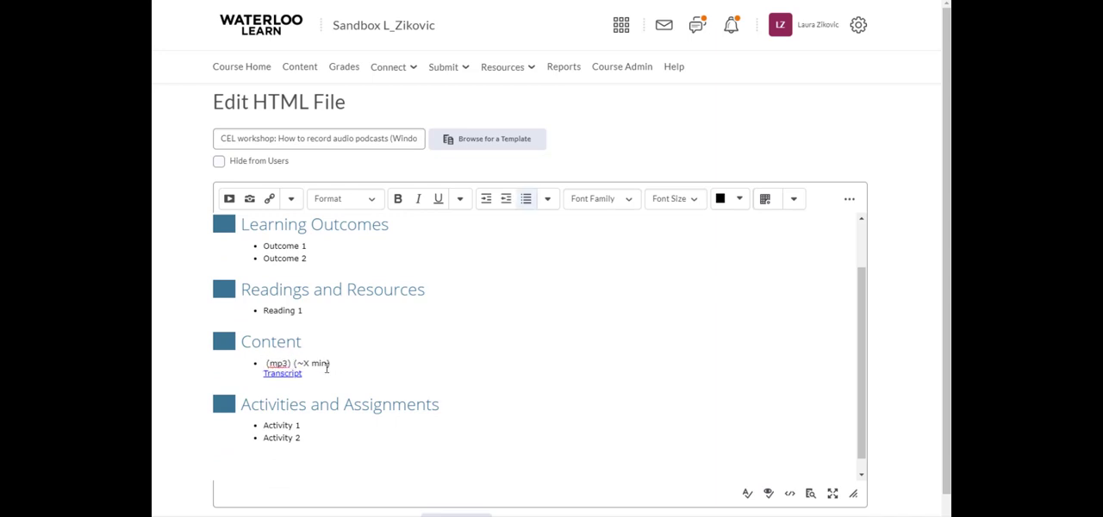
mouse_move(269, 198)
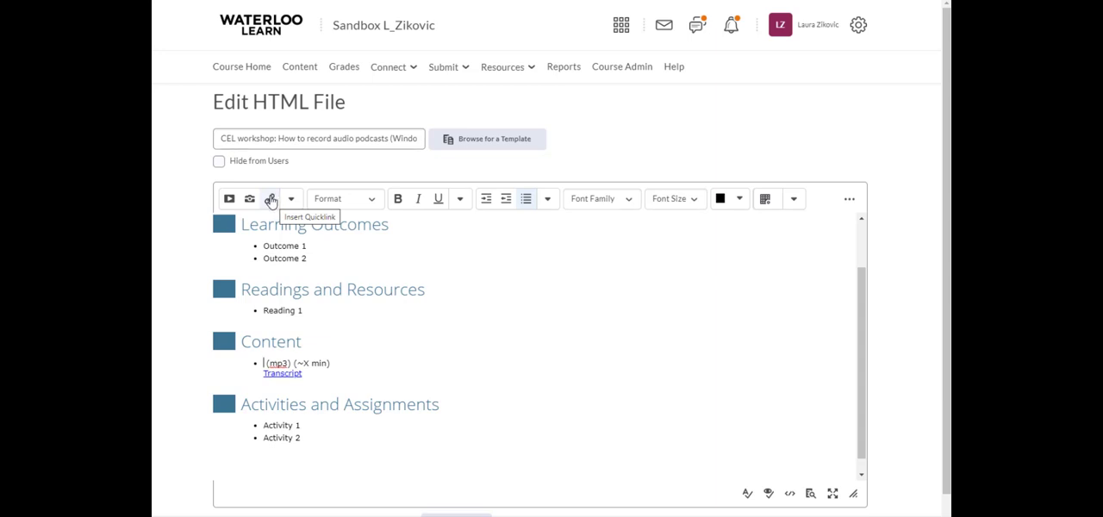
- Create a quicklink to test-audio.mp3 from the course audio folder, titled 'Test audio', opening in a new window
left_click(270, 200)
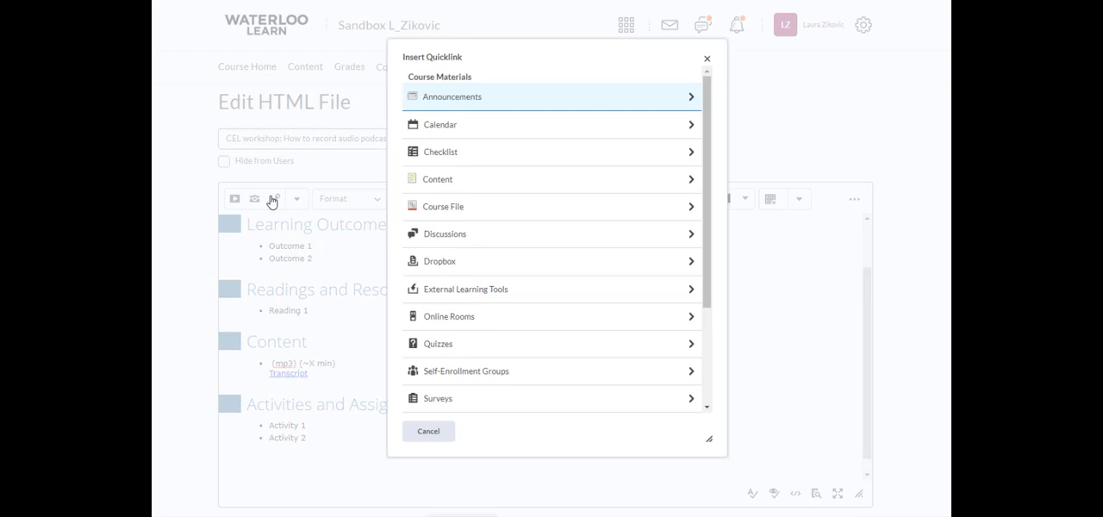
mouse_move(479, 217)
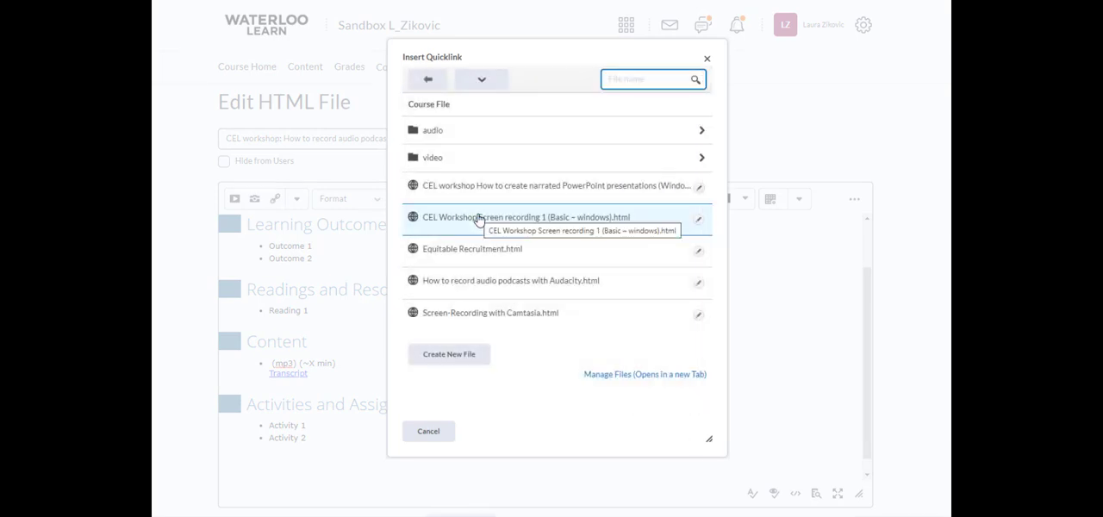
left_click(432, 131)
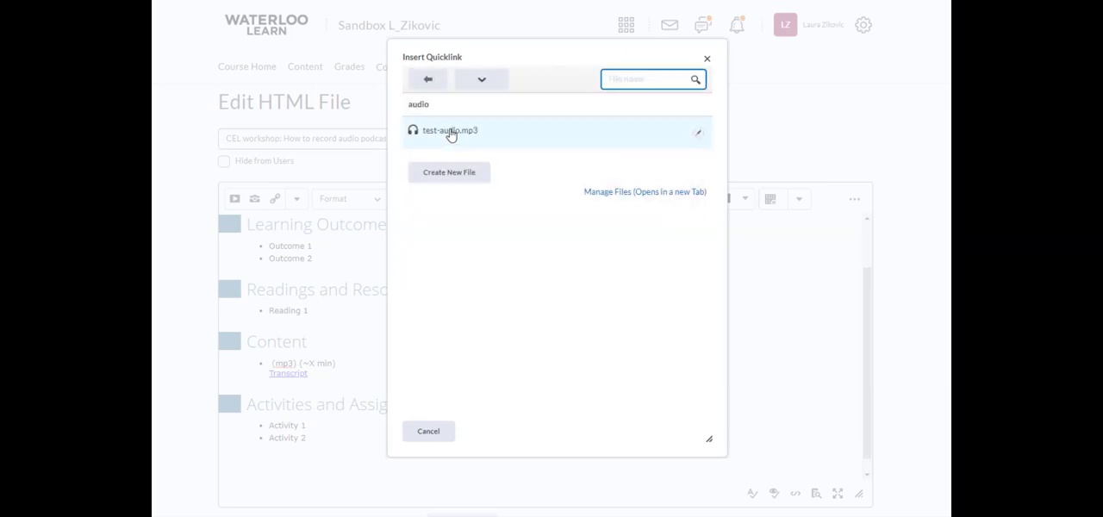
mouse_move(472, 135)
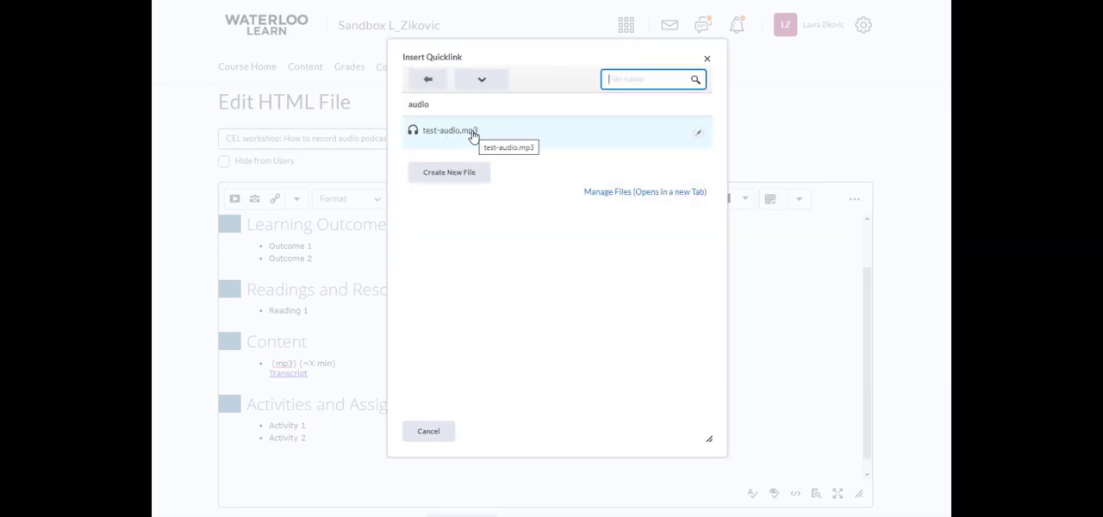
mouse_move(441, 134)
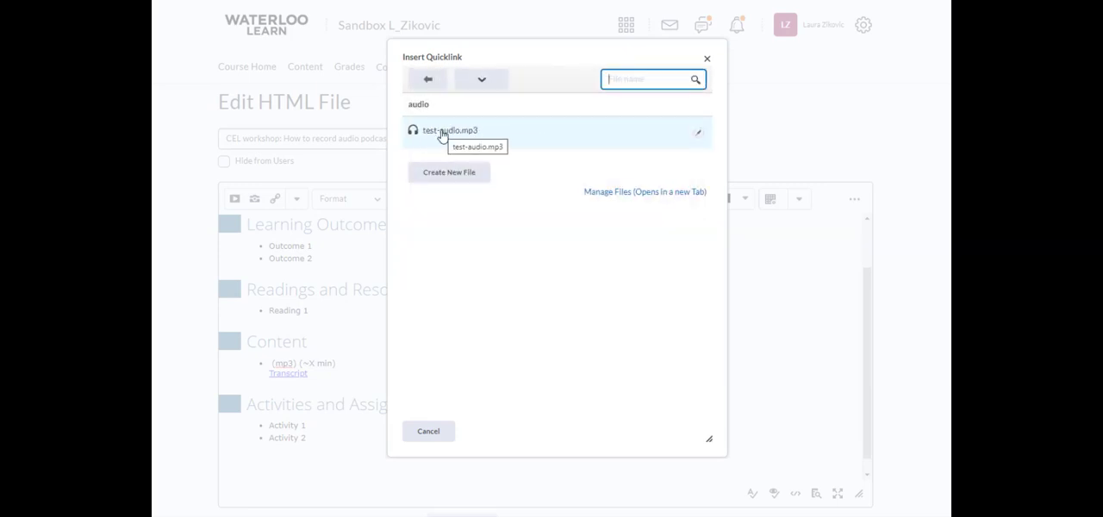
mouse_move(427, 142)
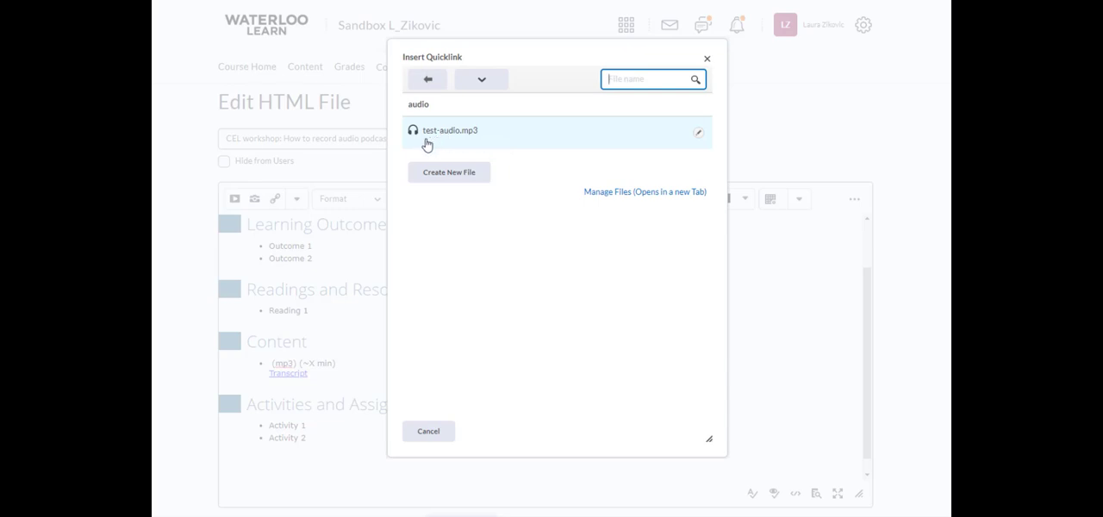
mouse_move(475, 137)
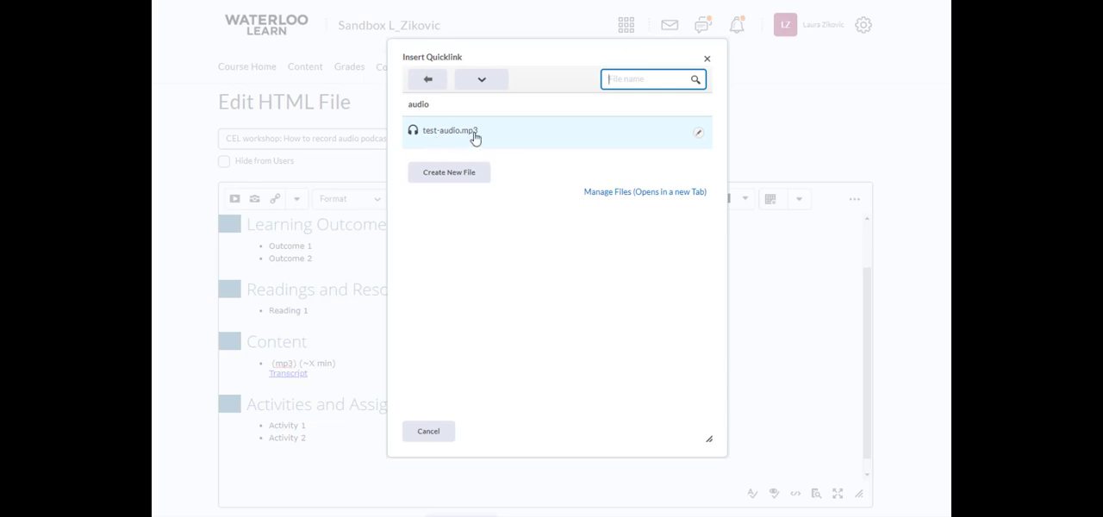
mouse_move(474, 134)
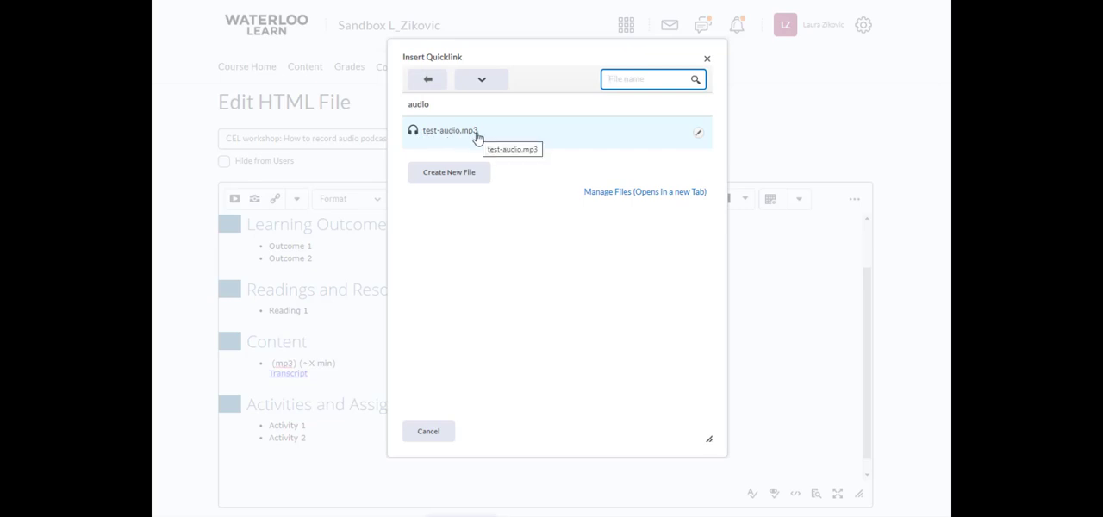
mouse_move(699, 134)
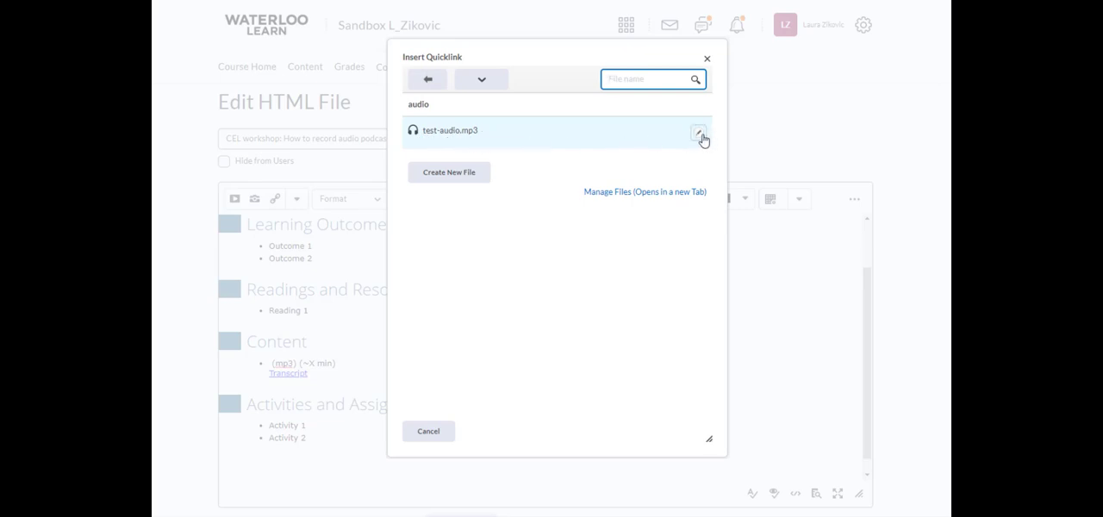
left_click(700, 134)
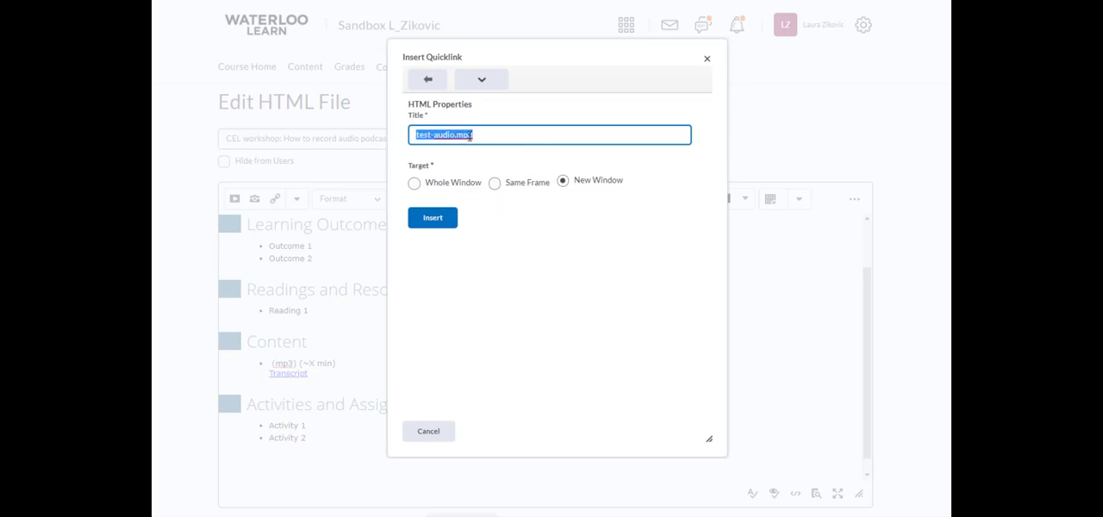
type("Test")
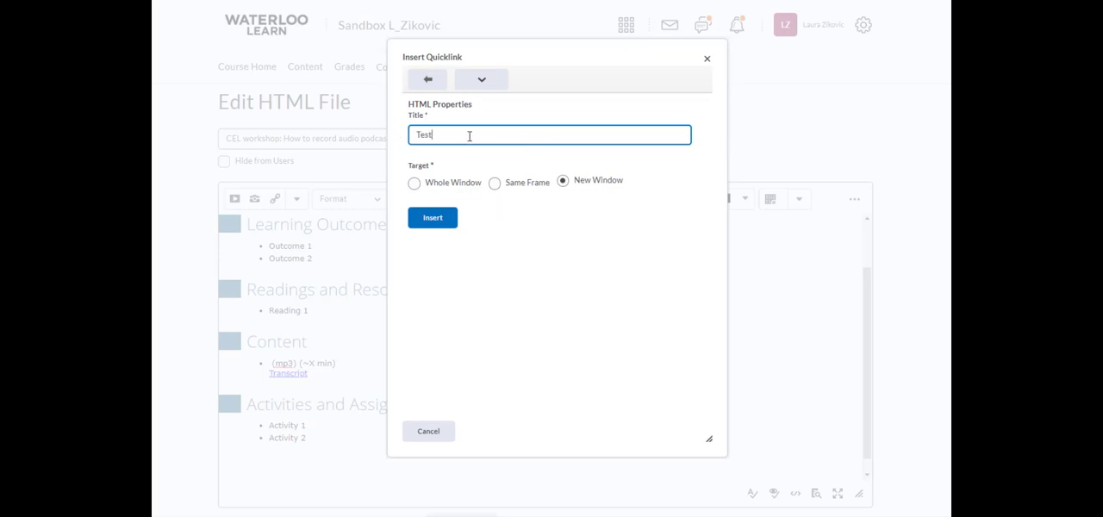
type("audio")
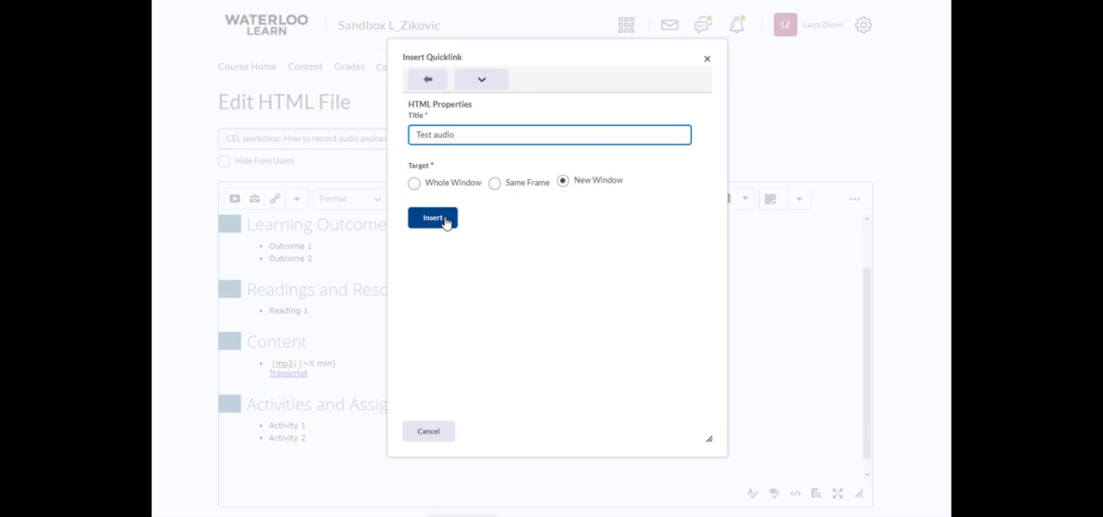
- Insert the Test audio link into the Content line and set its duration to ~1 min
left_click(431, 217)
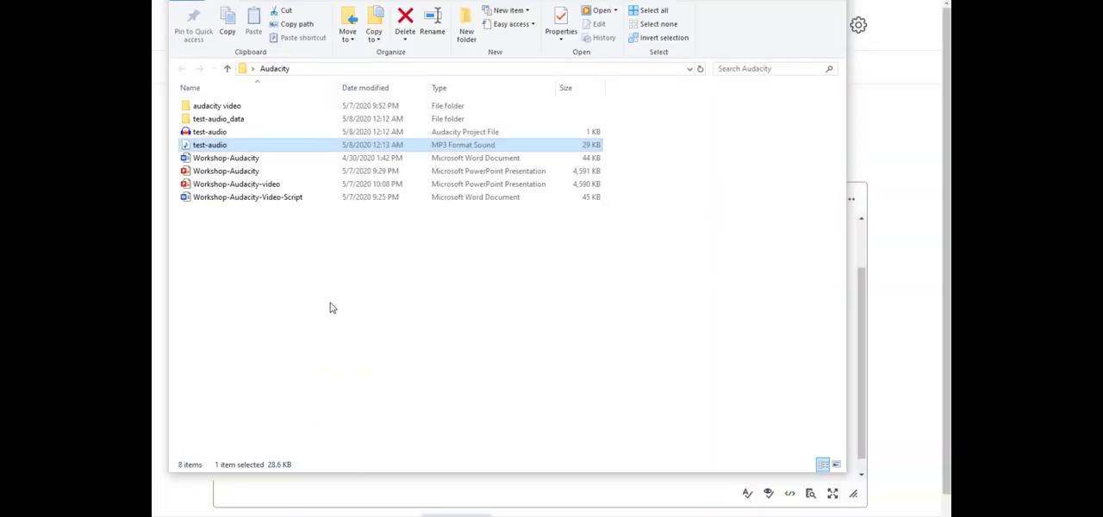
left_click(296, 4)
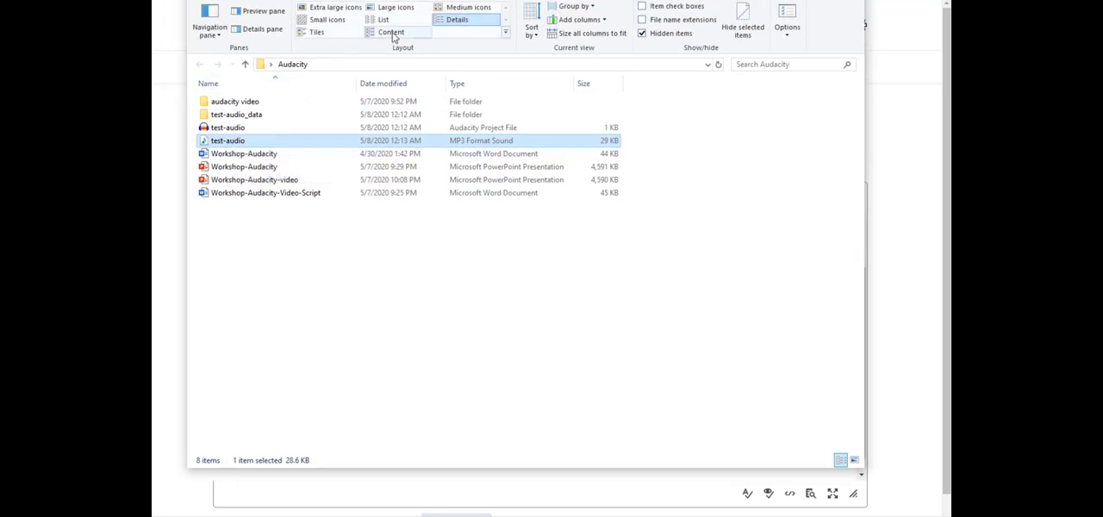
left_click(391, 31)
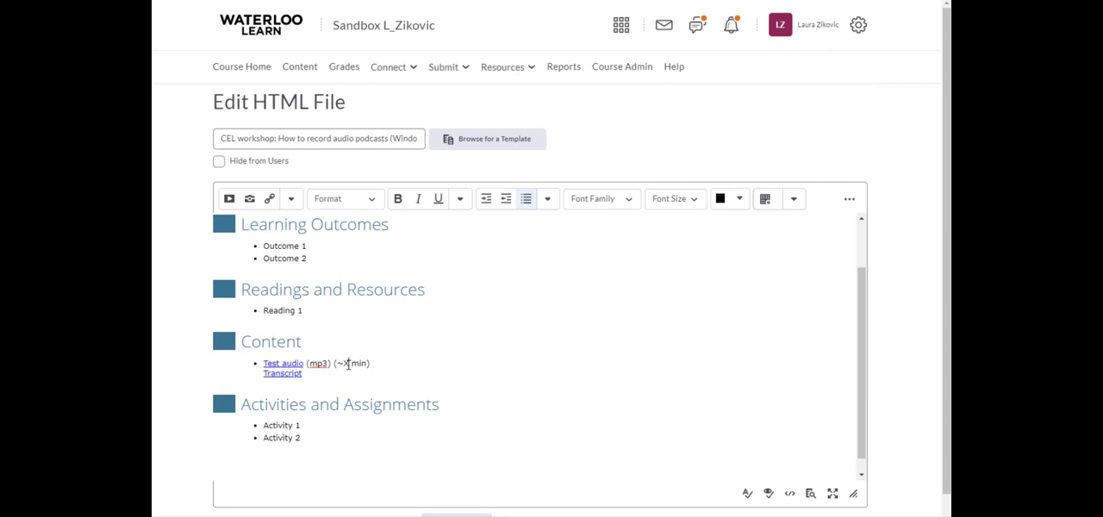
type("1")
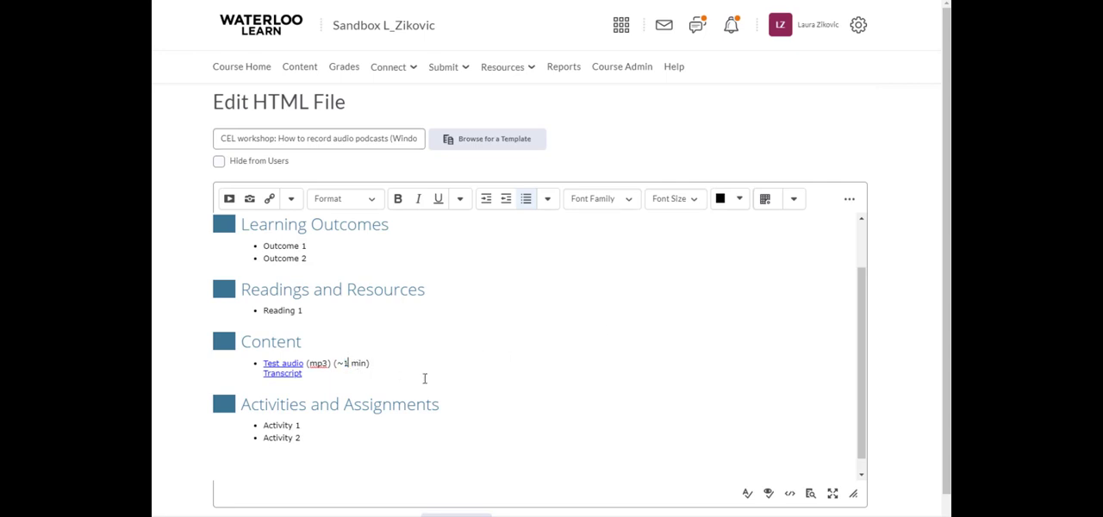
scroll("down", 3)
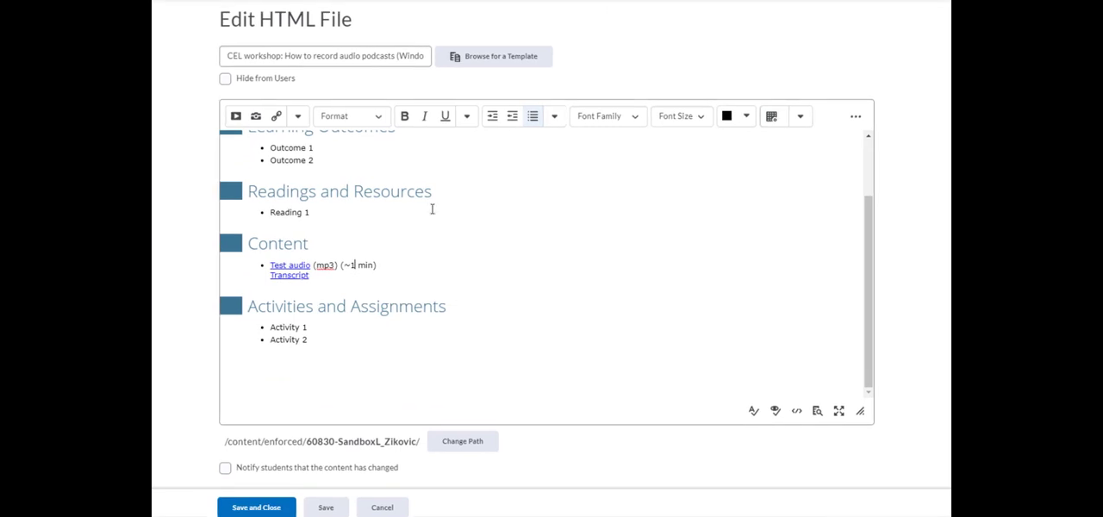